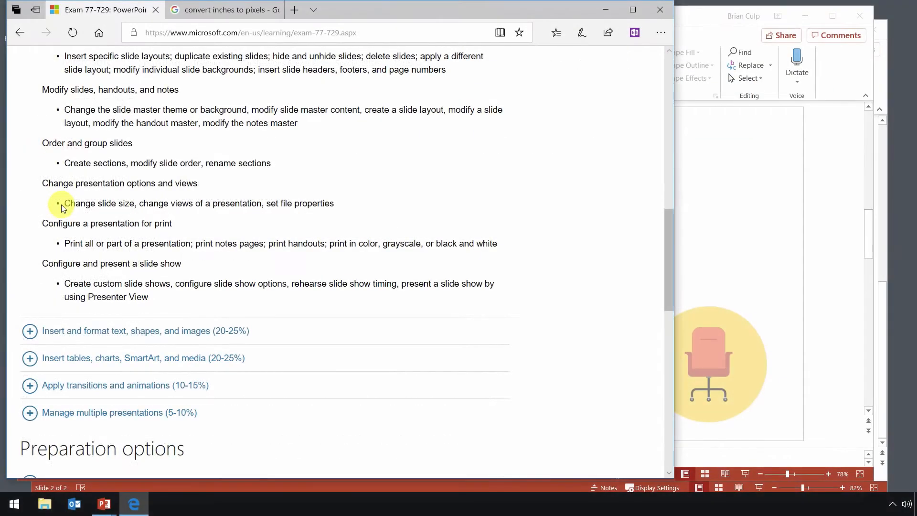
Highlight the 'Change slide size, change views' objective in Edge and bring PowerPoint forward
{"action": "double_click", "coordinate": [100, 202]}
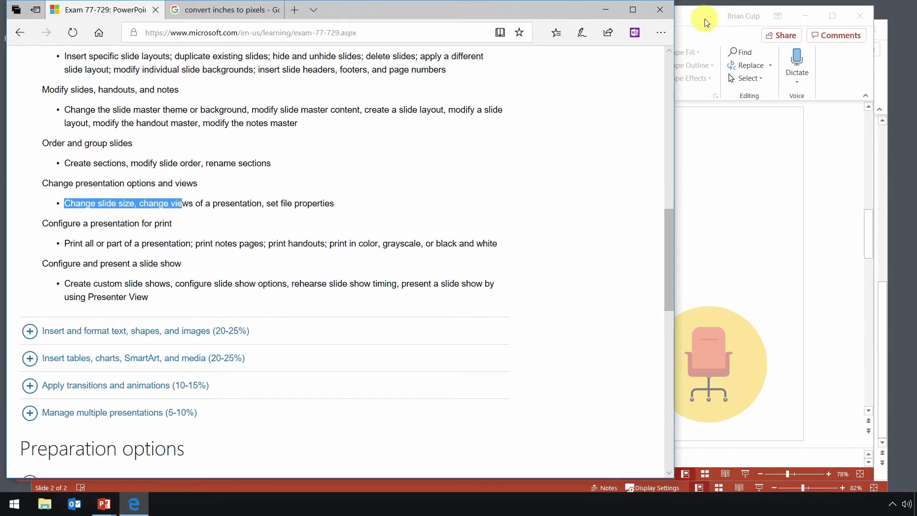
{"action": "left_click", "coordinate": [105, 503]}
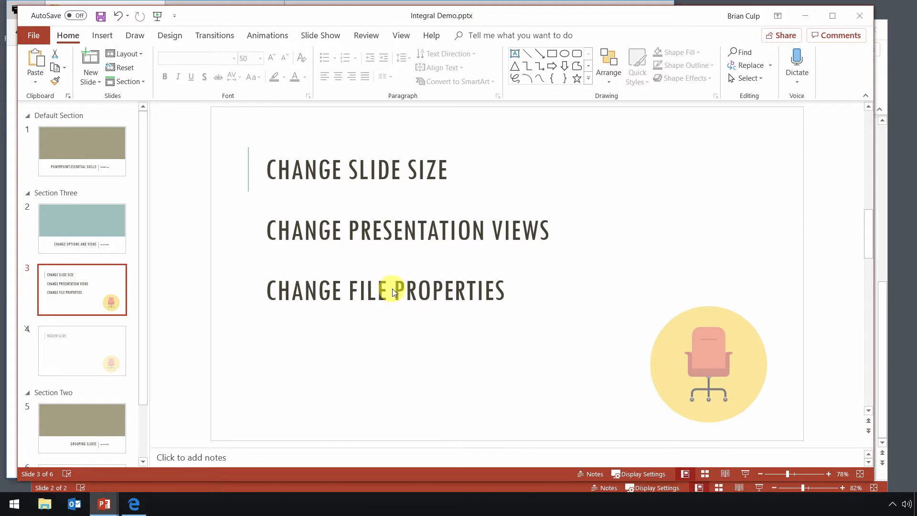
{"action": "mouse_move", "coordinate": [356, 177]}
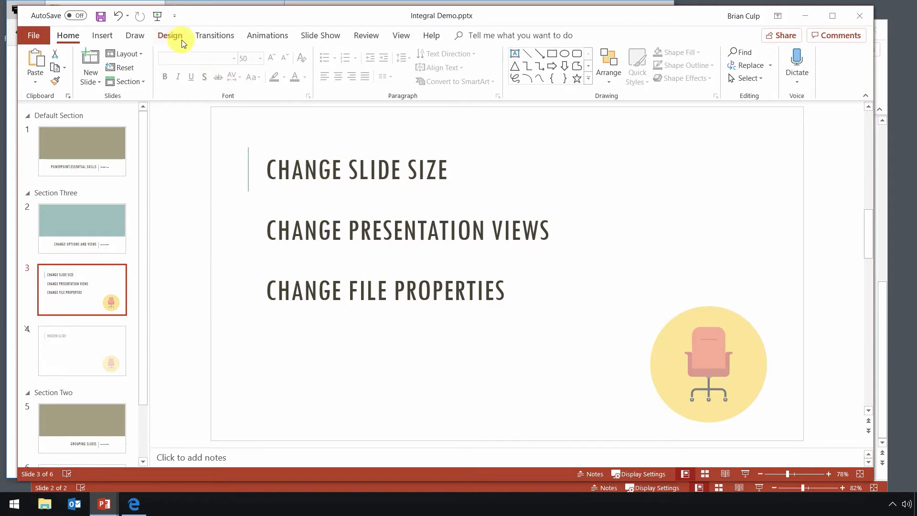
Reach the Custom Slide Size settings from the Design ribbon for Integral Demo
{"action": "left_click", "coordinate": [170, 35]}
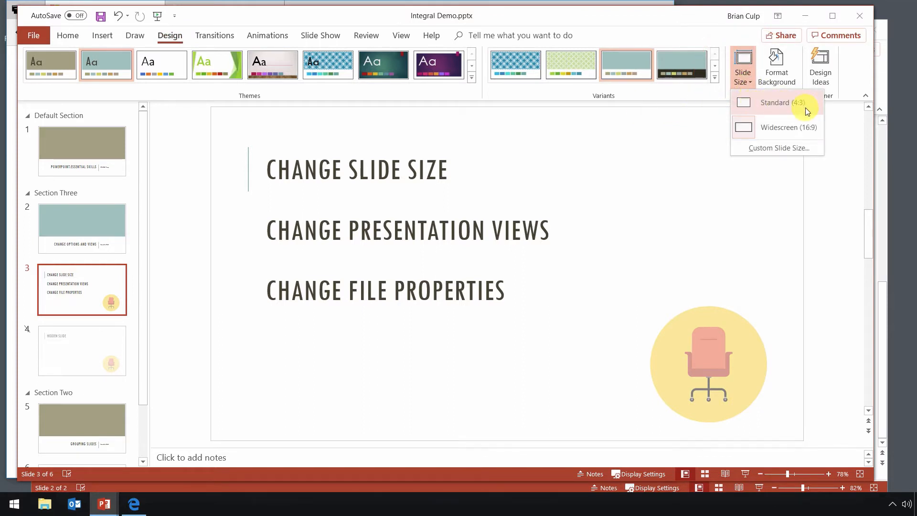
{"action": "mouse_move", "coordinate": [810, 130]}
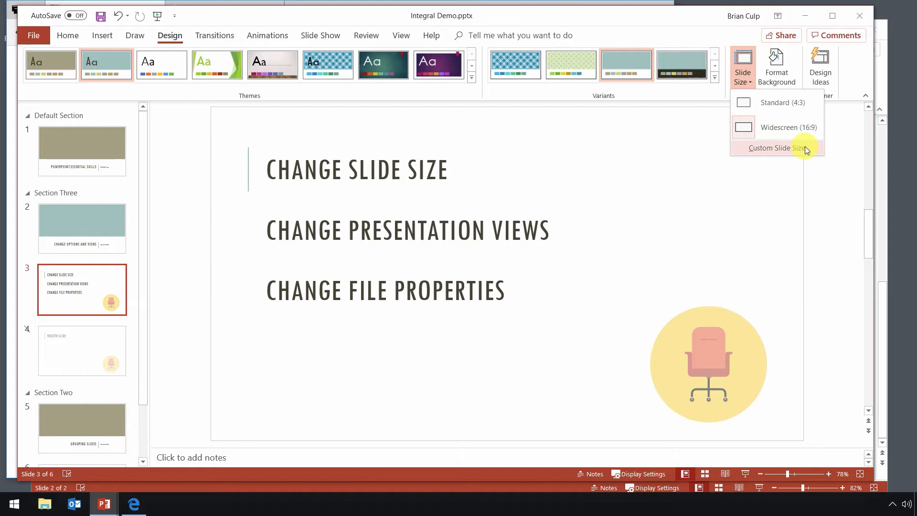
{"action": "left_click", "coordinate": [778, 147]}
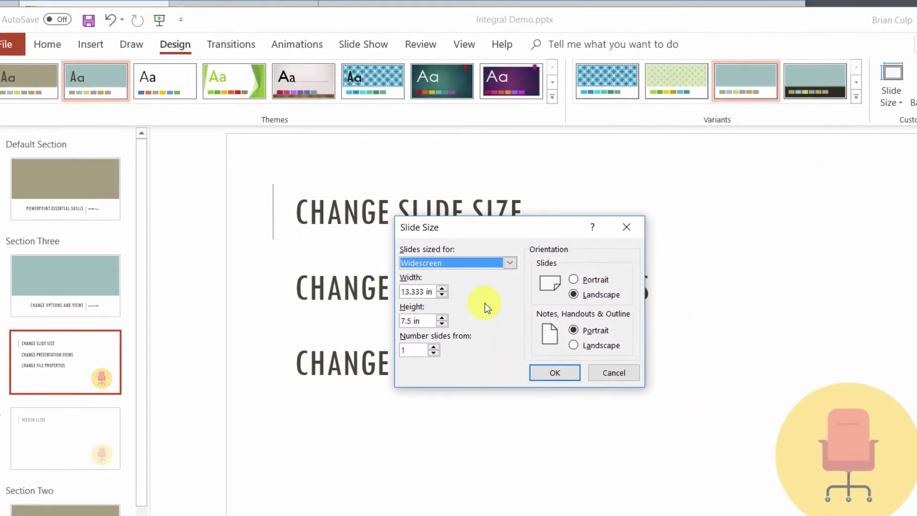
Browse presets like Letter Paper and set a custom 10.653 by 8.139 inch slide size
{"action": "left_click", "coordinate": [507, 262]}
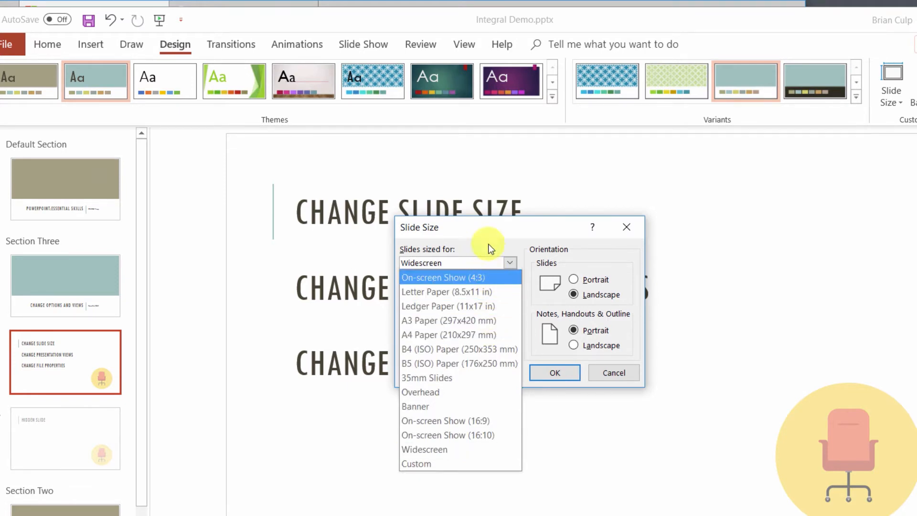
{"action": "mouse_move", "coordinate": [491, 267]}
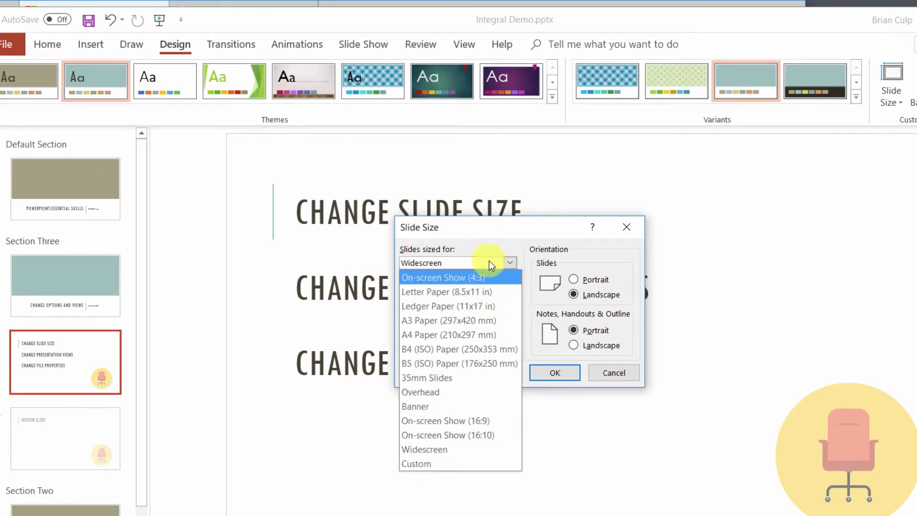
{"action": "mouse_move", "coordinate": [479, 406]}
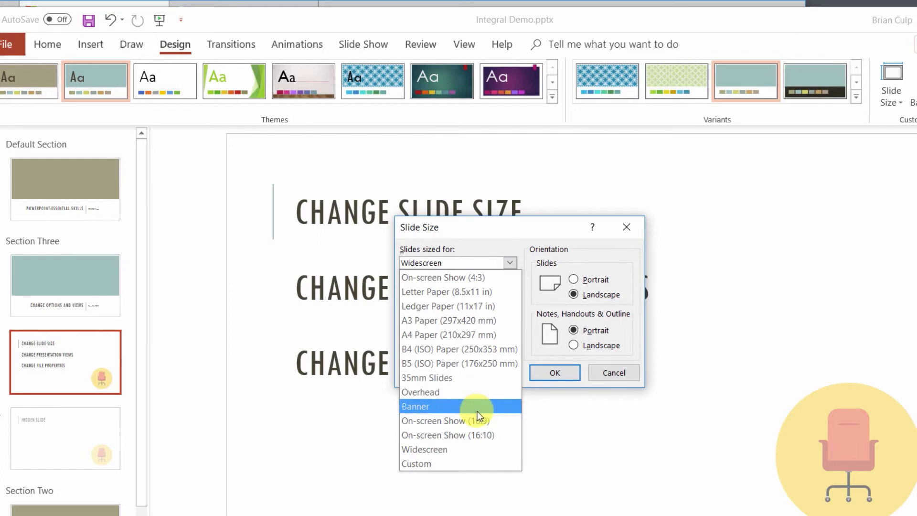
{"action": "mouse_move", "coordinate": [447, 291]}
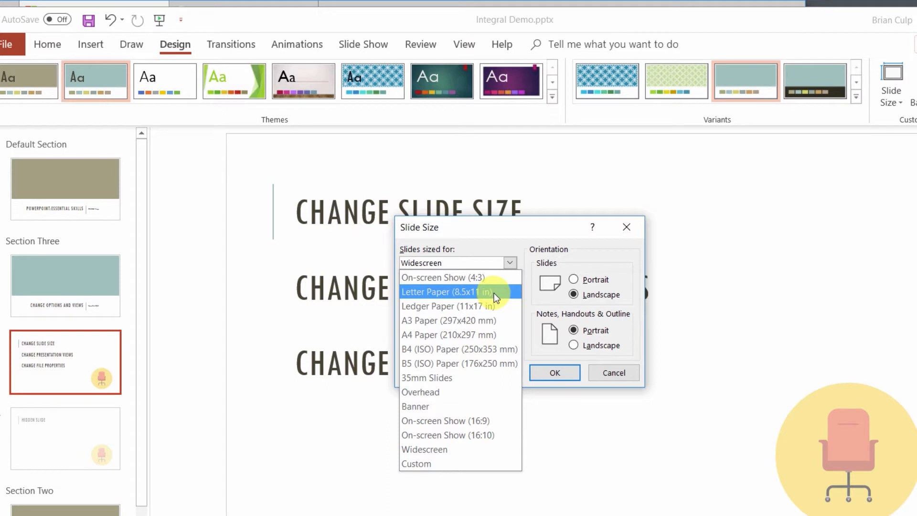
{"action": "left_click", "coordinate": [447, 291]}
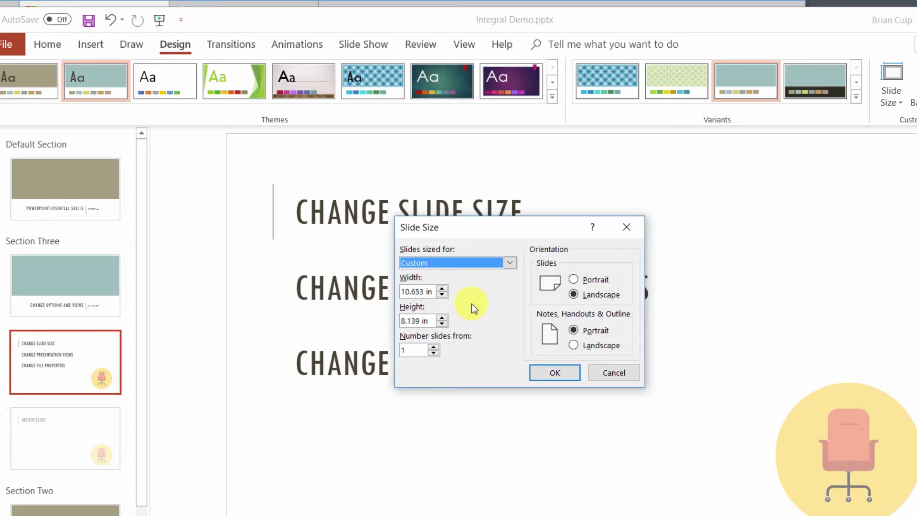
{"action": "left_click", "coordinate": [416, 292]}
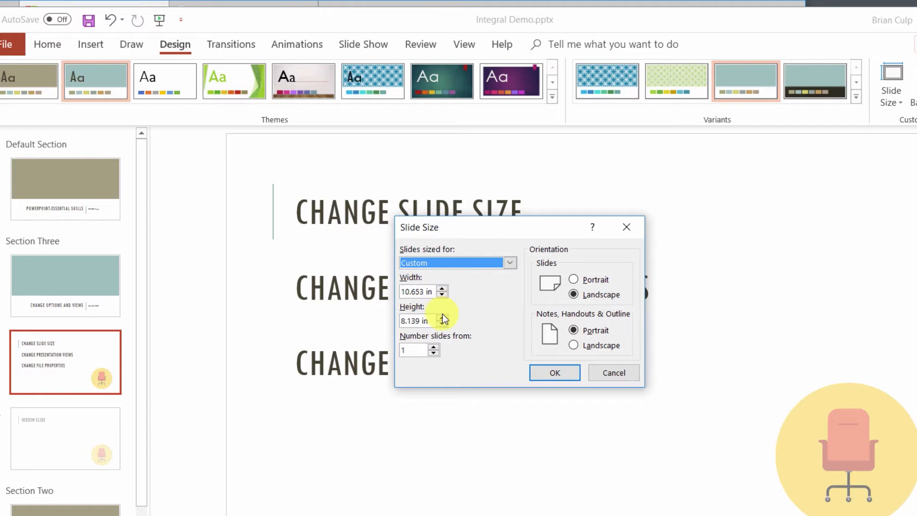
{"action": "mouse_move", "coordinate": [504, 328]}
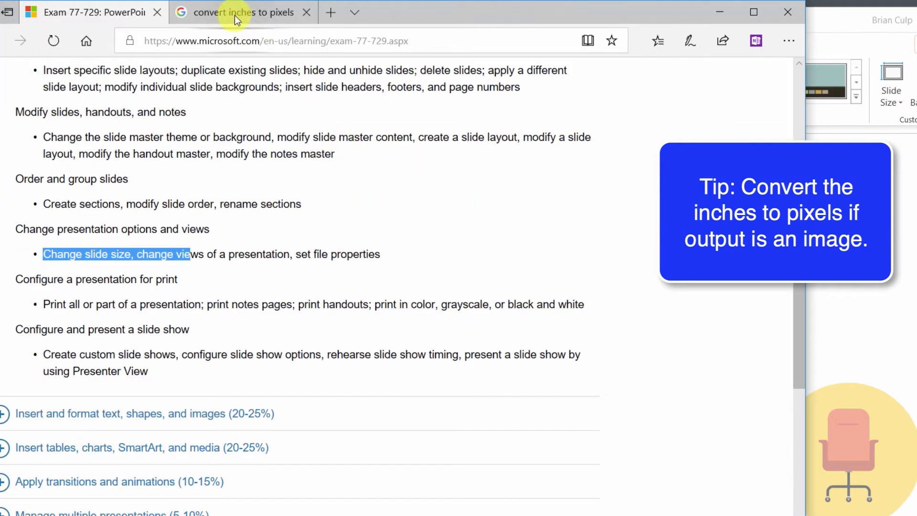
Enter 12 inches in the unitconversion.org calculator, then search Facebook banner dimensions
{"action": "left_click", "coordinate": [240, 12]}
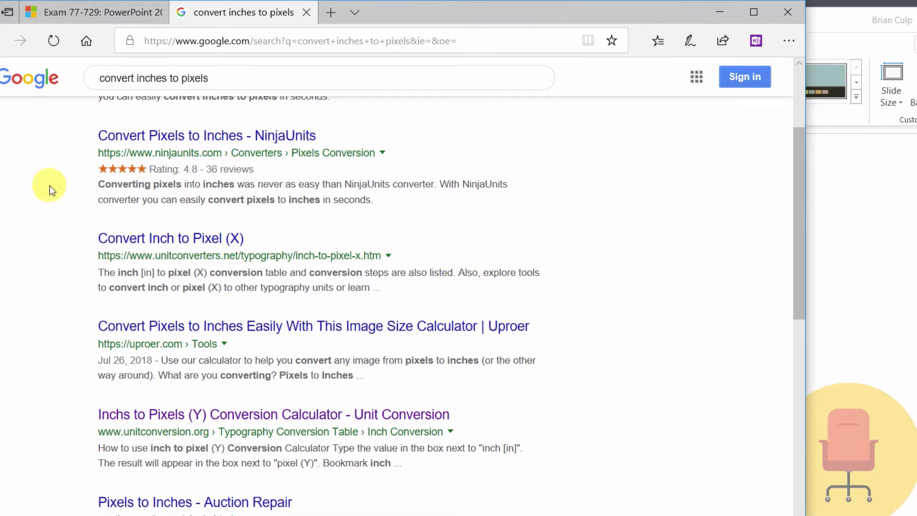
{"action": "mouse_move", "coordinate": [66, 207]}
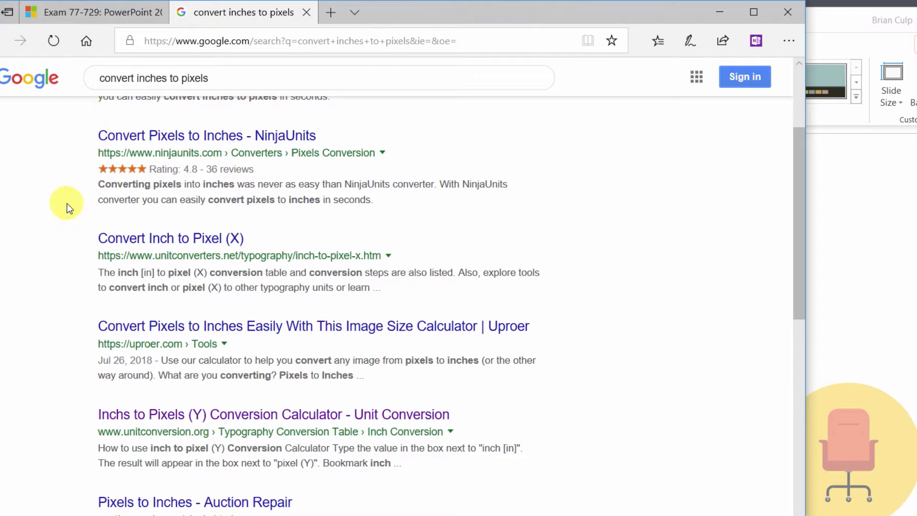
{"action": "mouse_move", "coordinate": [119, 416]}
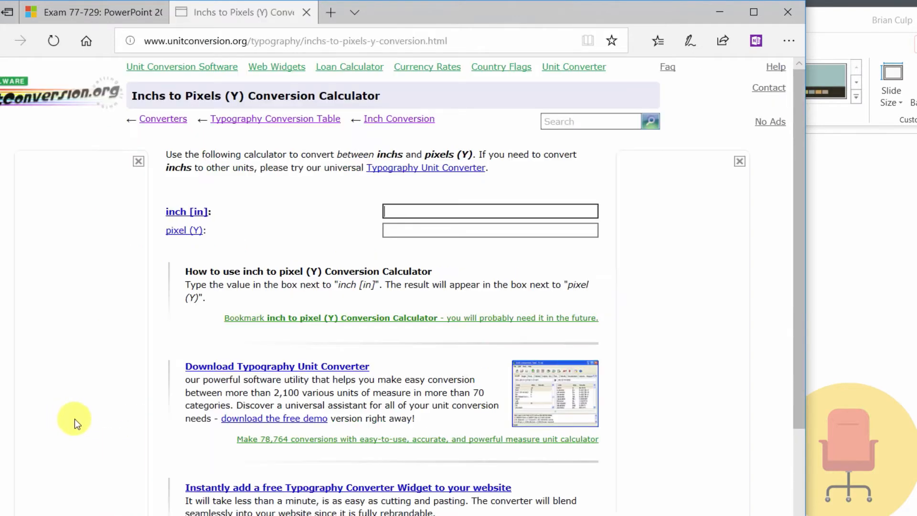
{"action": "left_click", "coordinate": [489, 211]}
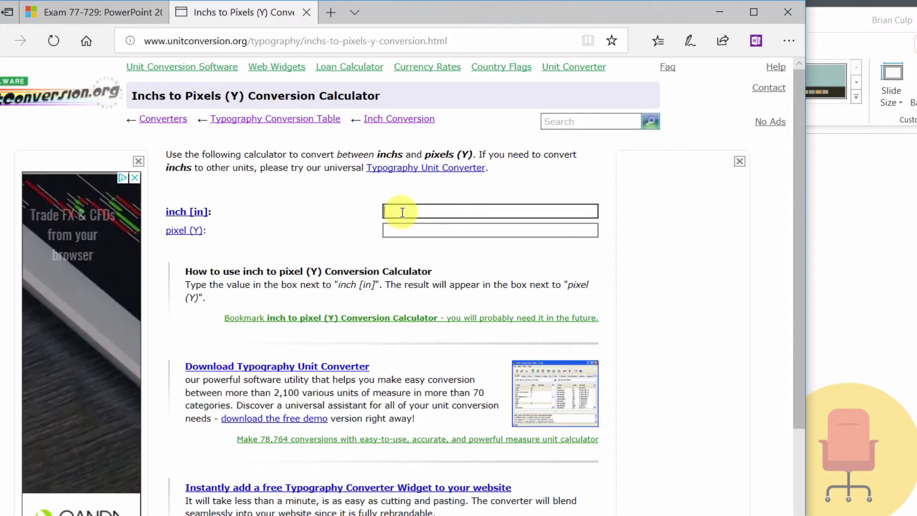
{"action": "type", "text": "12"}
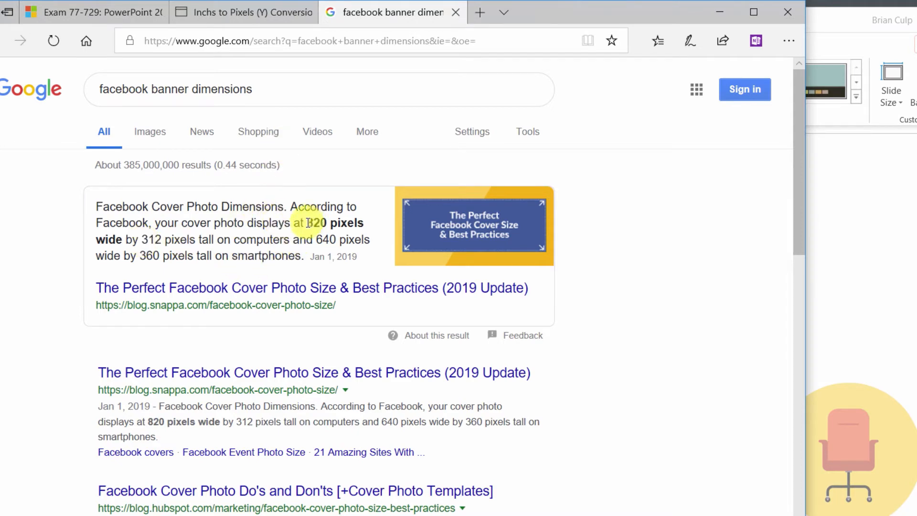
{"action": "left_click", "coordinate": [239, 11]}
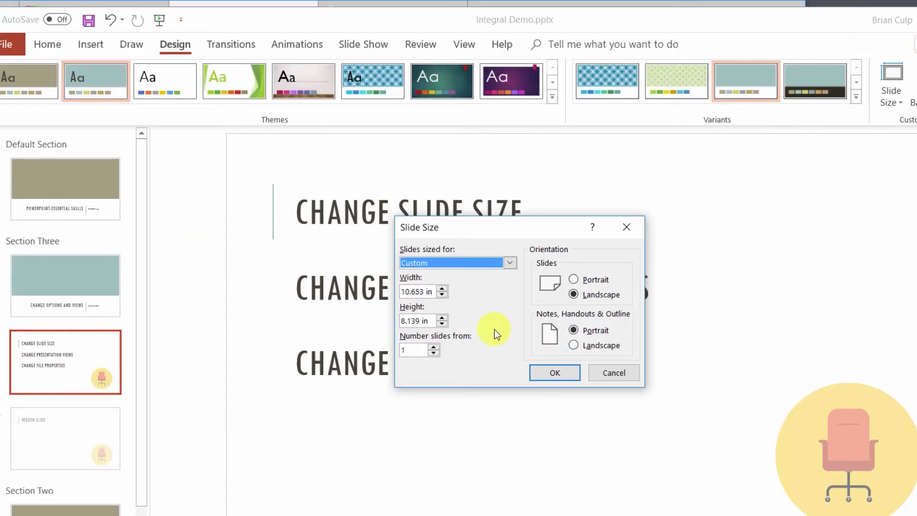
{"action": "mouse_move", "coordinate": [485, 301]}
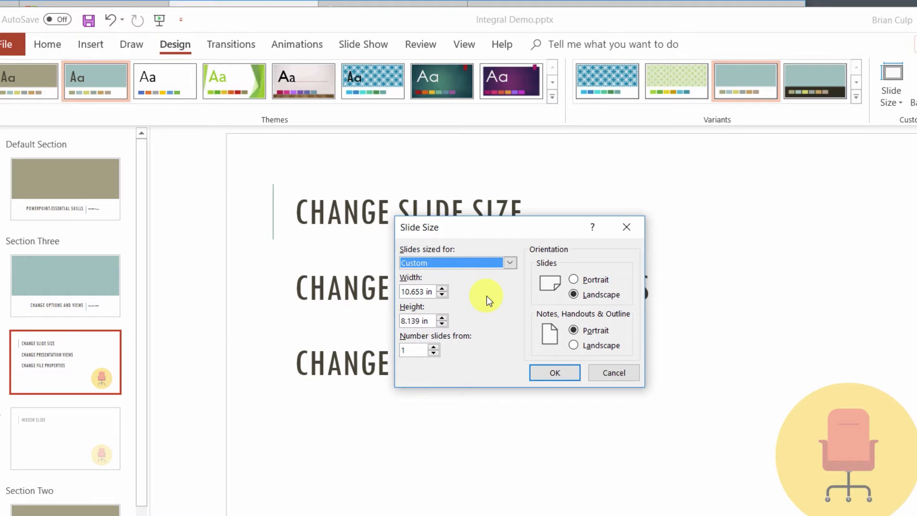
{"action": "mouse_move", "coordinate": [489, 317]}
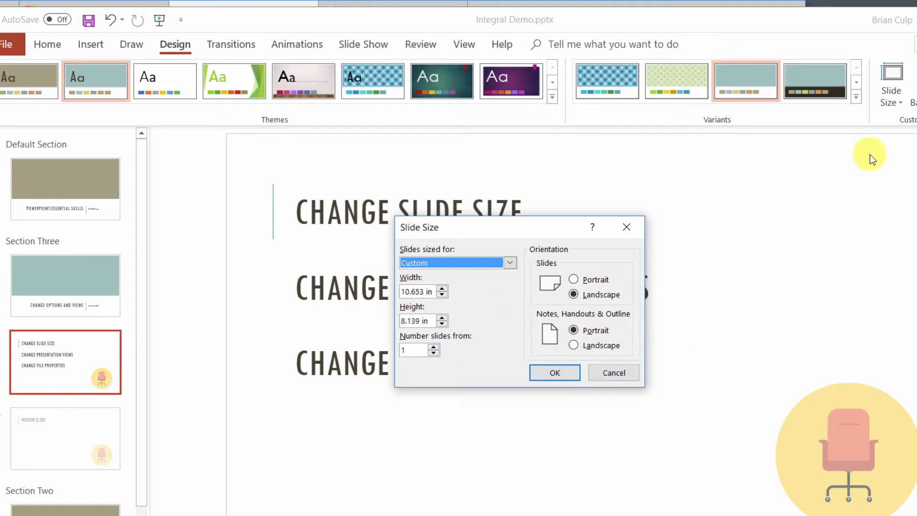
{"action": "mouse_move", "coordinate": [689, 280]}
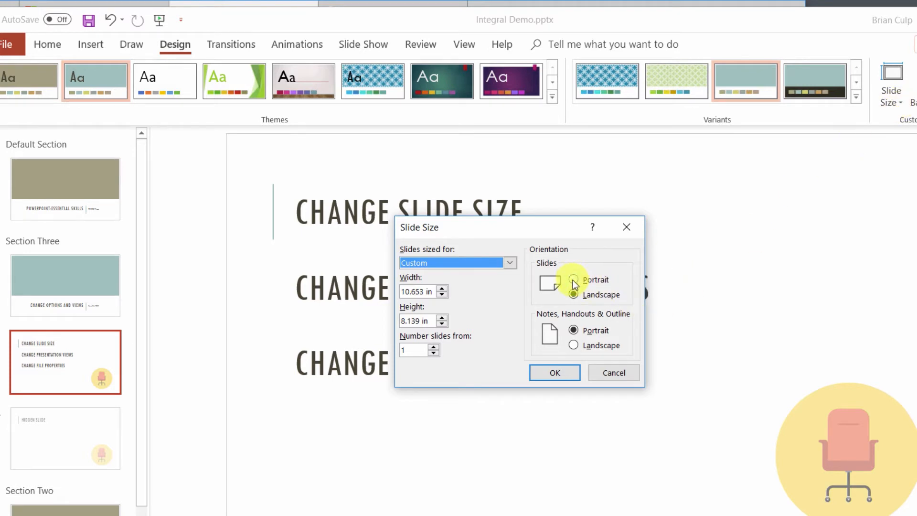
Switch slides to portrait, 8.139 by 10.653 inches, and close the Slide Size dialog
{"action": "left_click", "coordinate": [574, 280]}
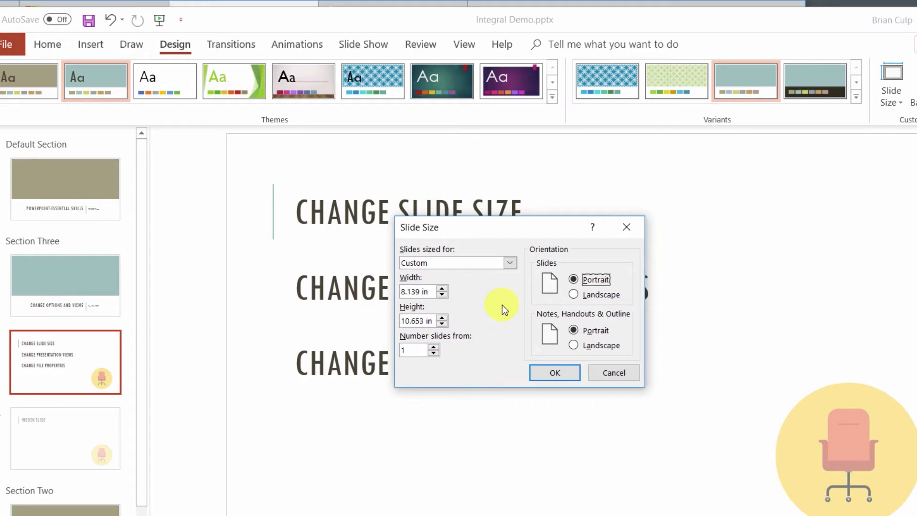
{"action": "left_click", "coordinate": [613, 373]}
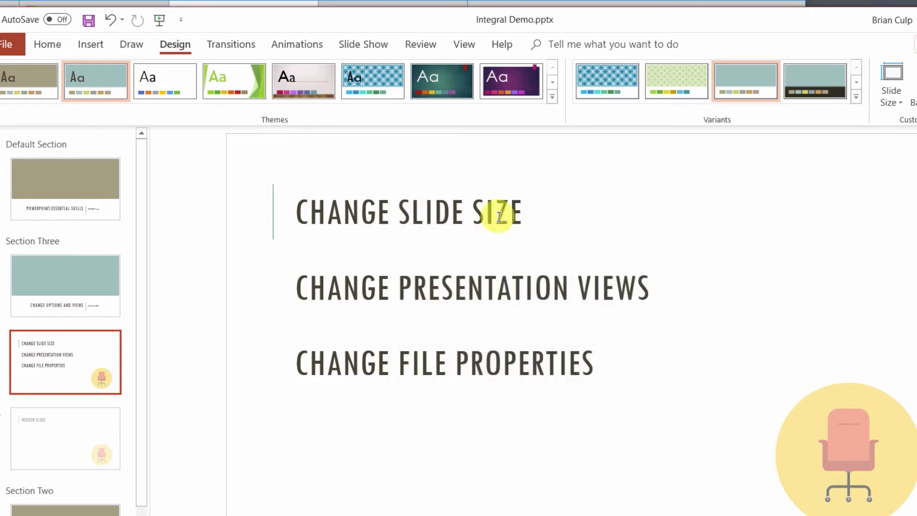
{"action": "mouse_move", "coordinate": [403, 288]}
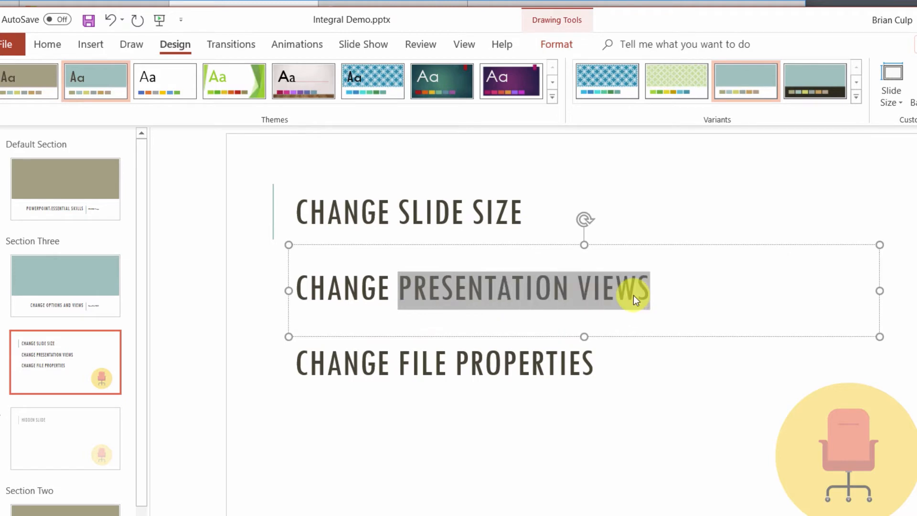
{"action": "mouse_move", "coordinate": [379, 154]}
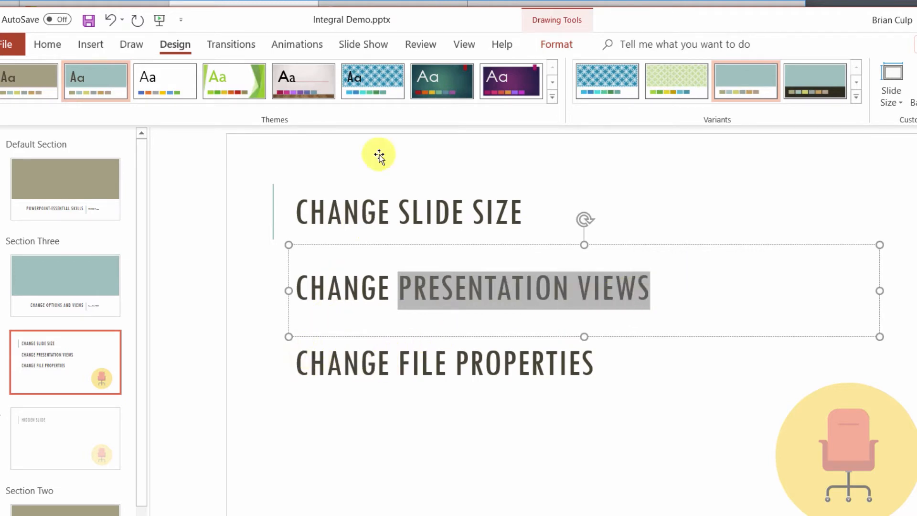
{"action": "left_click", "coordinate": [465, 44]}
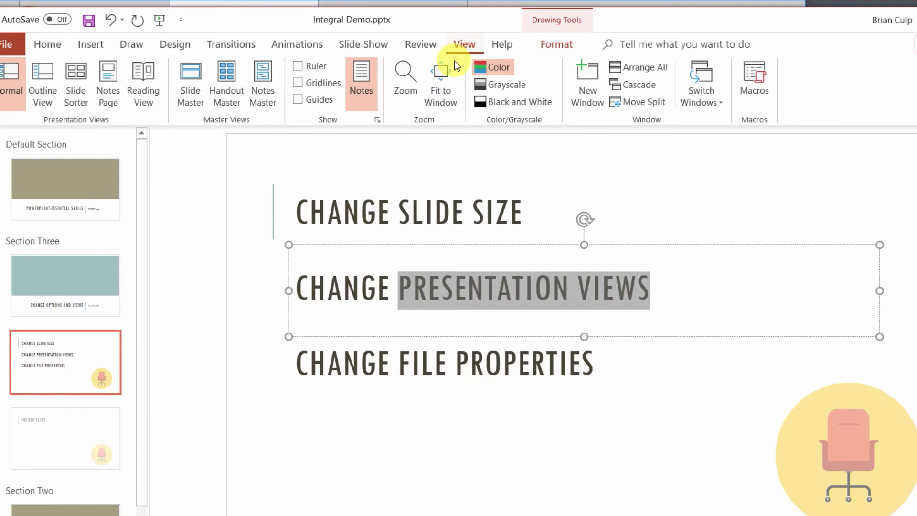
{"action": "mouse_move", "coordinate": [120, 111]}
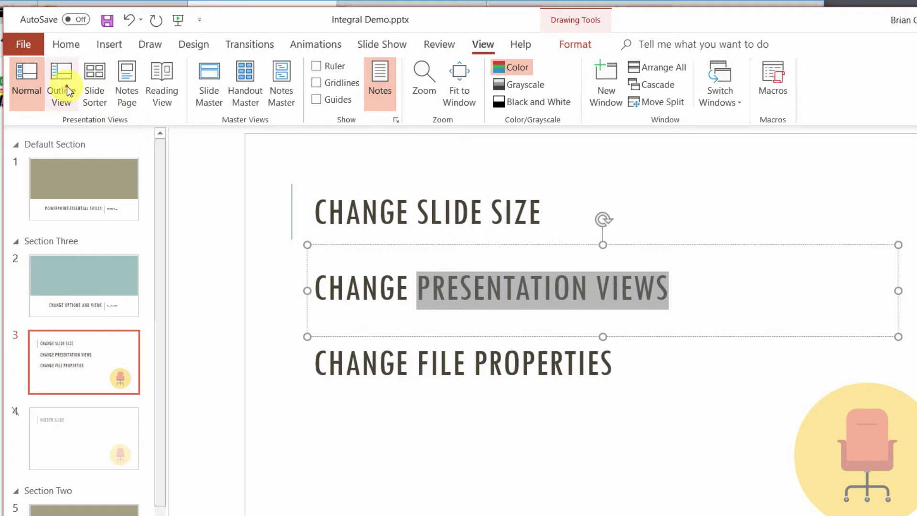
{"action": "left_click", "coordinate": [61, 82]}
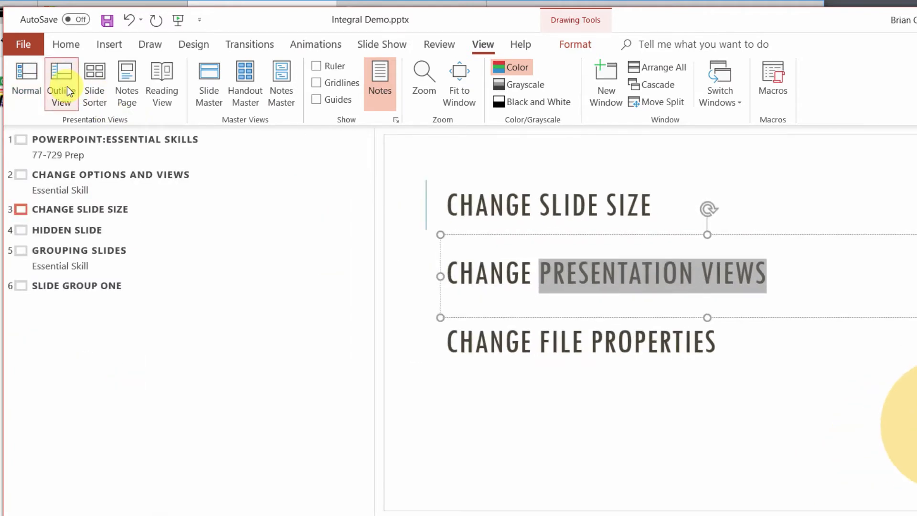
{"action": "left_click", "coordinate": [61, 82]}
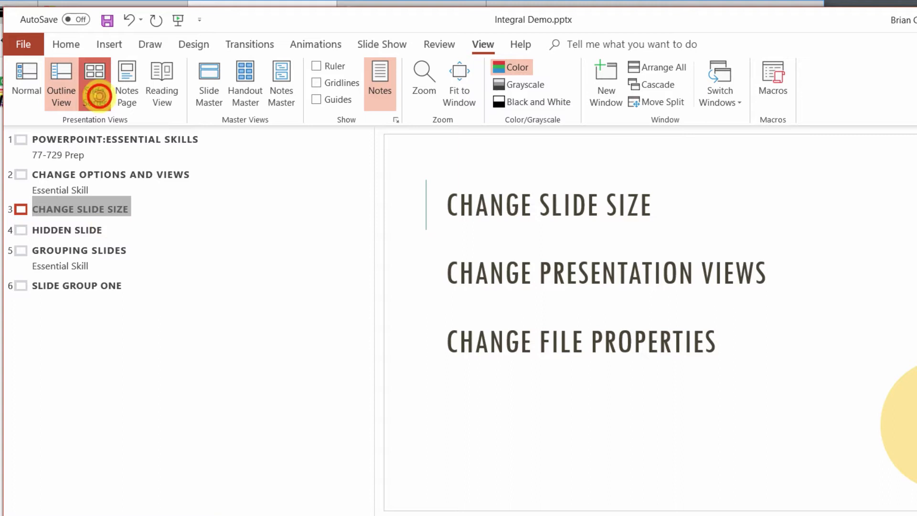
{"action": "left_click", "coordinate": [127, 82]}
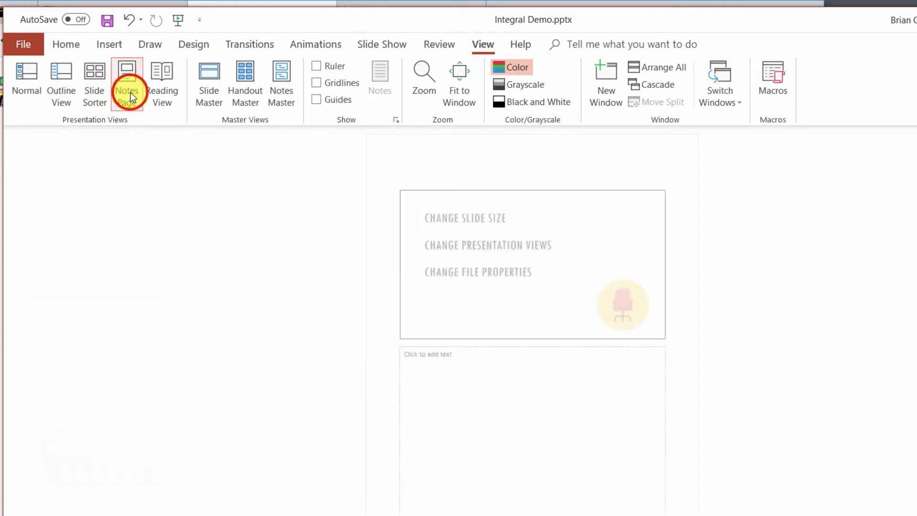
{"action": "left_click", "coordinate": [126, 82]}
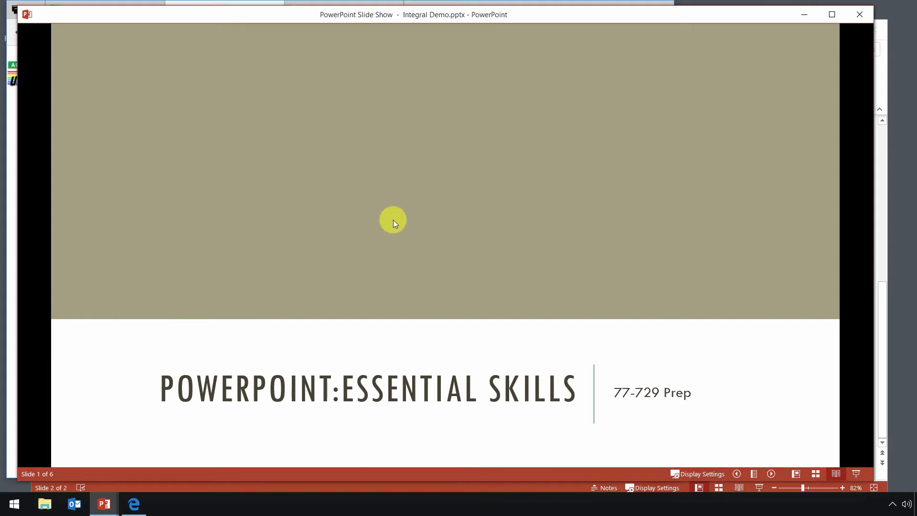
{"action": "mouse_move", "coordinate": [426, 236]}
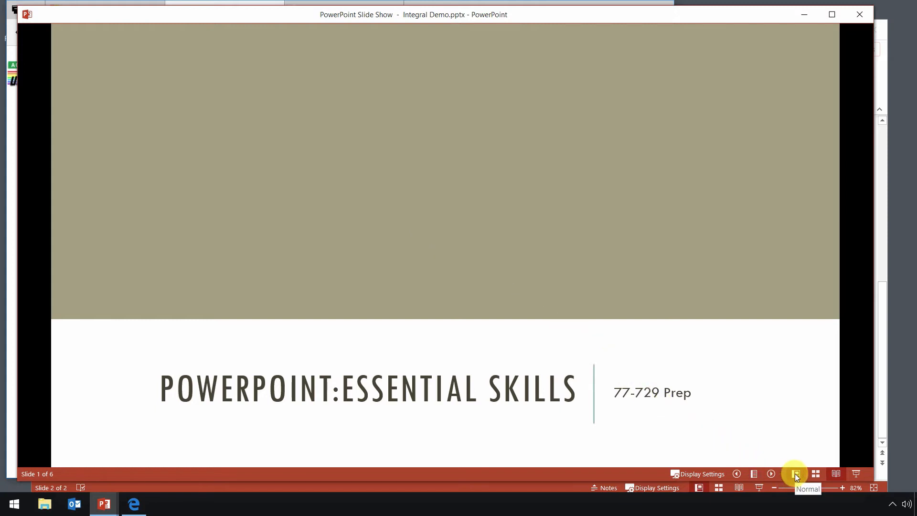
{"action": "left_click", "coordinate": [794, 474]}
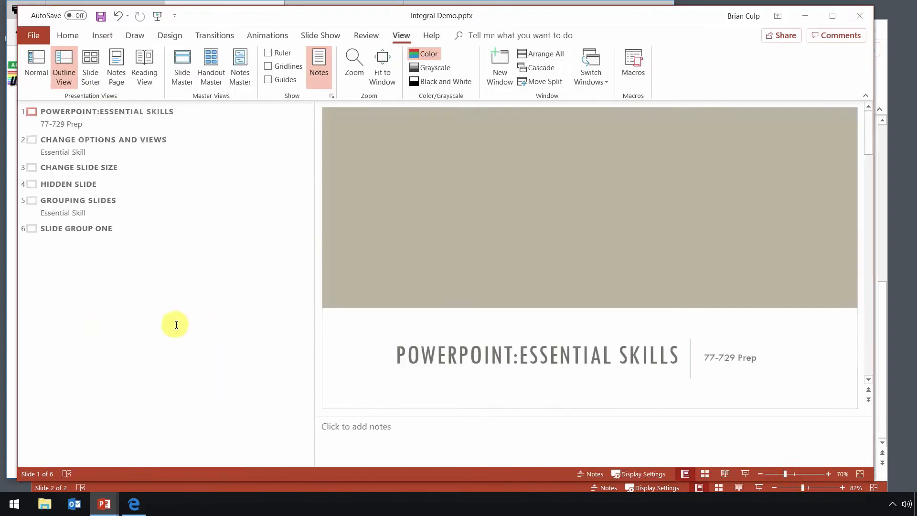
{"action": "left_click", "coordinate": [35, 66]}
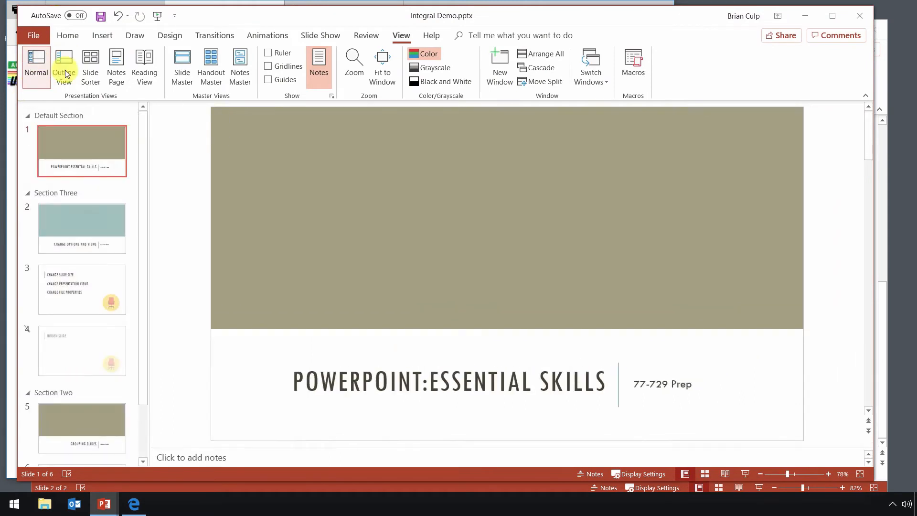
{"action": "left_click", "coordinate": [64, 66]}
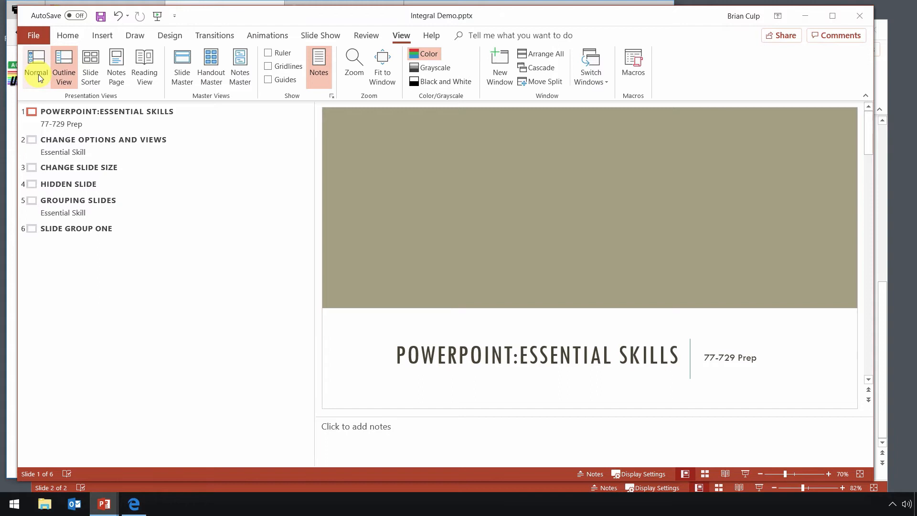
{"action": "left_click", "coordinate": [36, 66]}
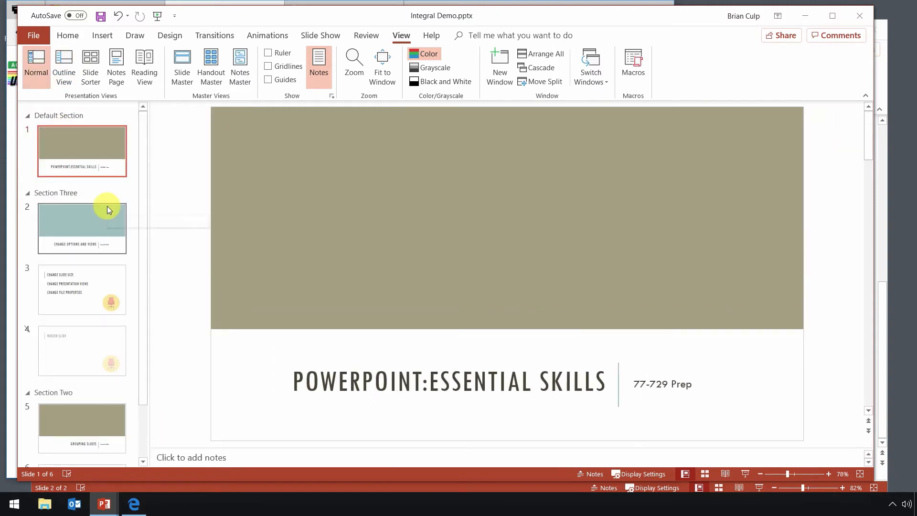
{"action": "mouse_move", "coordinate": [108, 209]}
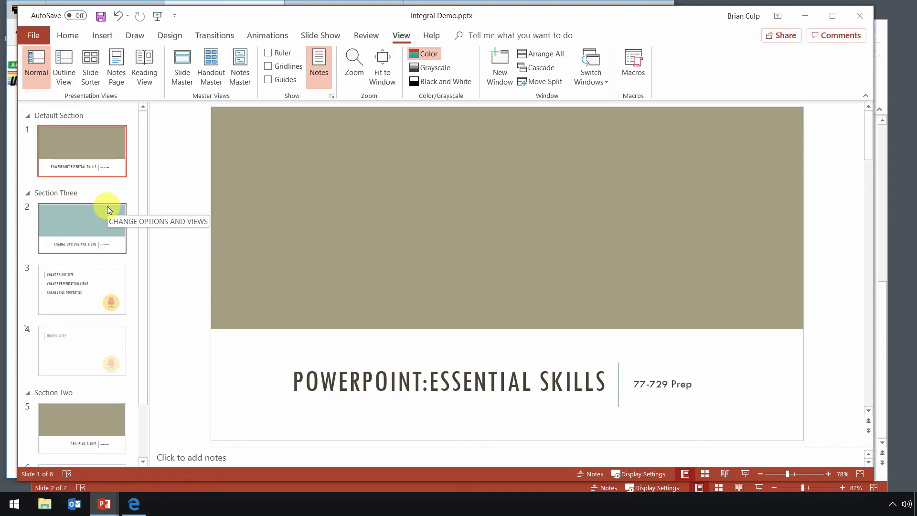
{"action": "mouse_move", "coordinate": [246, 441]}
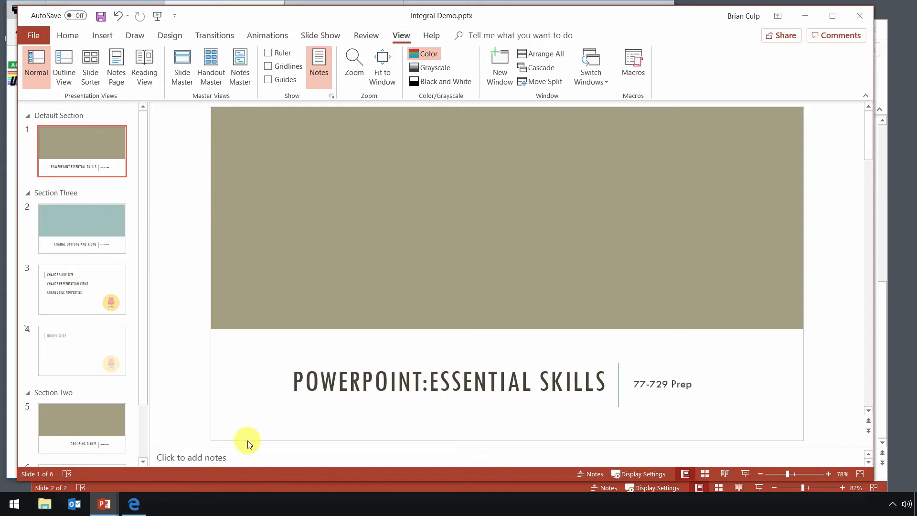
{"action": "type", "text": "als"}
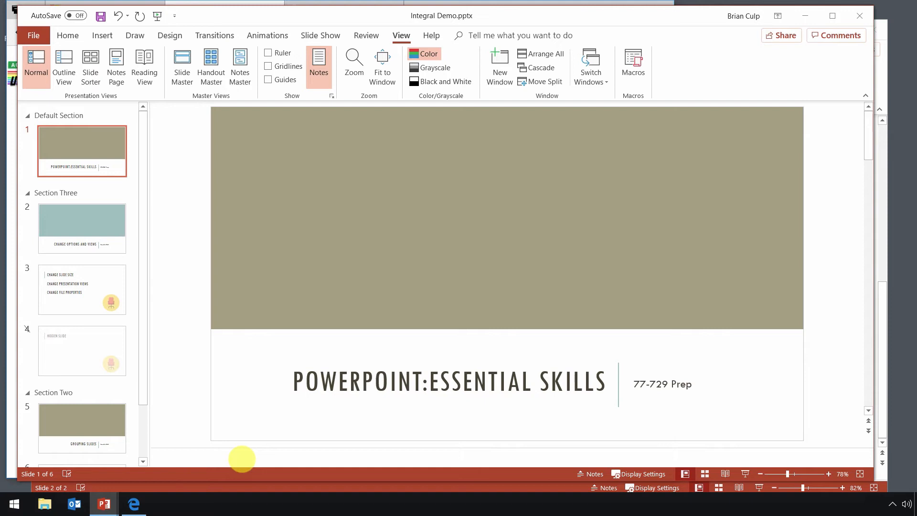
{"action": "left_click", "coordinate": [82, 289]}
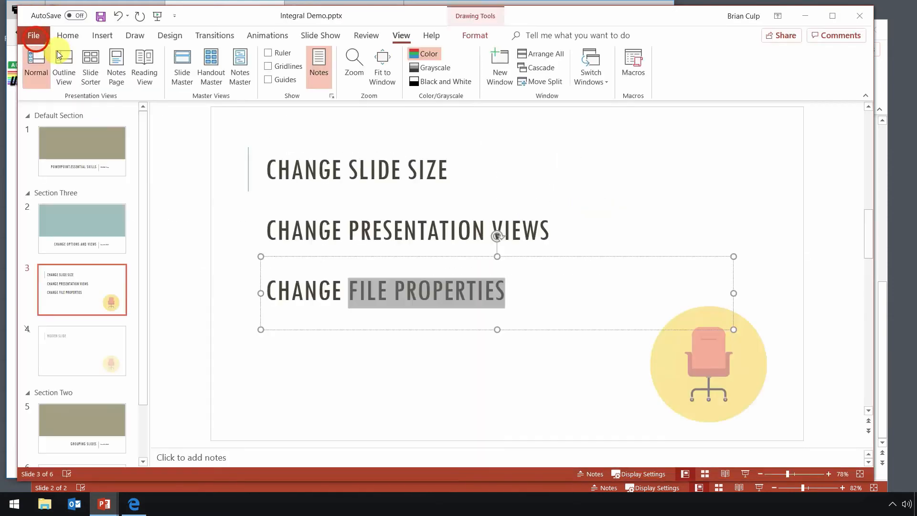
{"action": "left_click", "coordinate": [82, 350]}
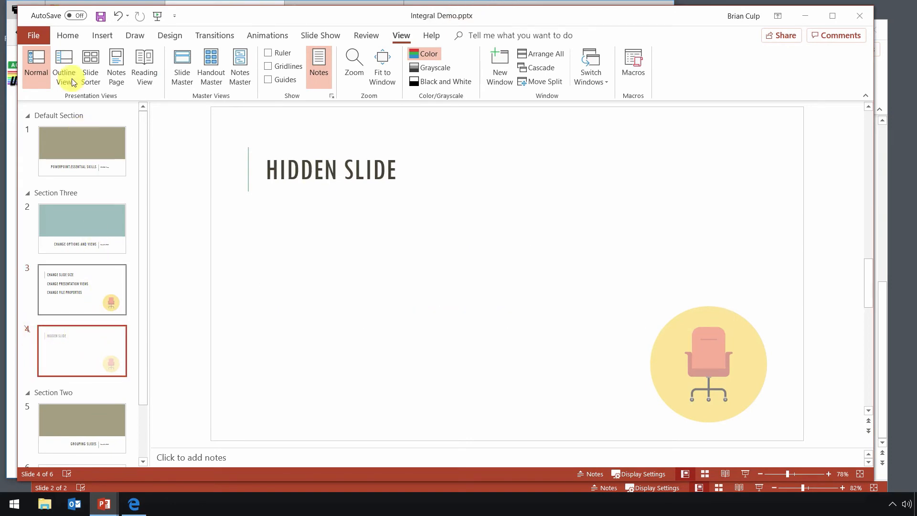
On the File Info page, enter 'demo' as a tag in the presentation's properties
{"action": "left_click", "coordinate": [34, 35]}
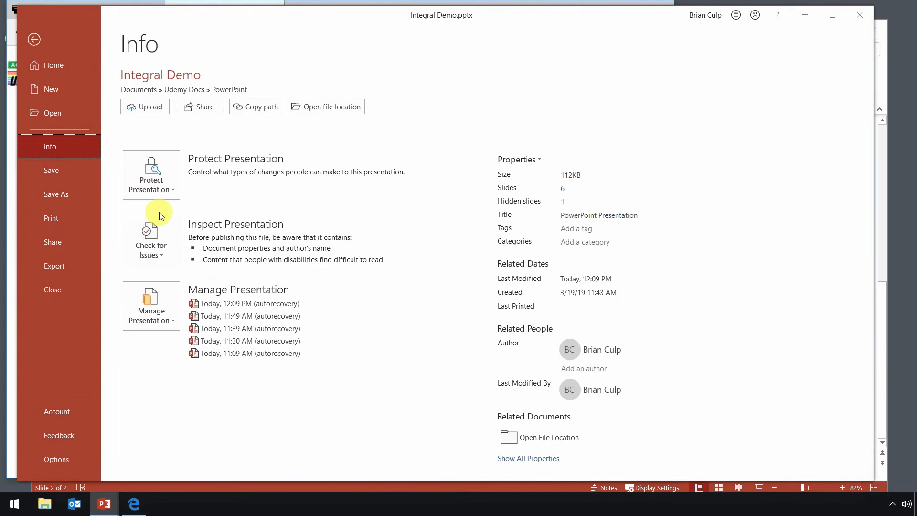
{"action": "mouse_move", "coordinate": [357, 150]}
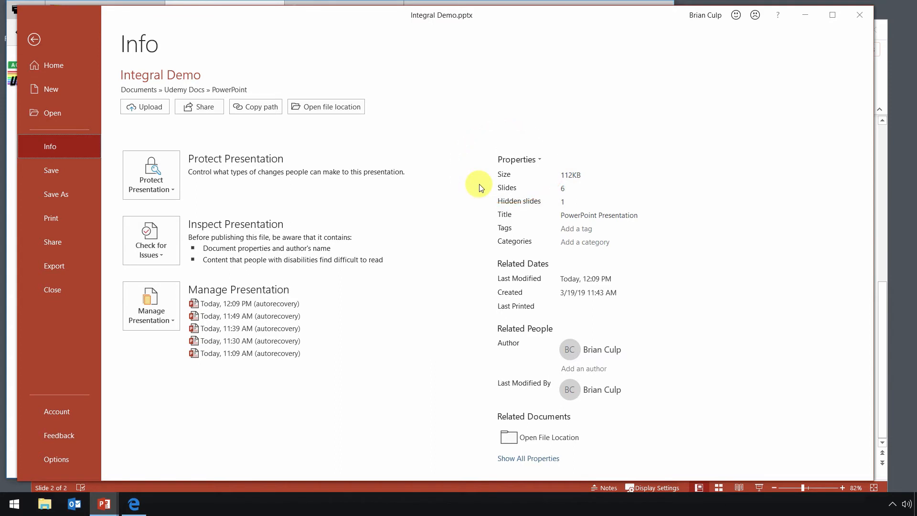
{"action": "mouse_move", "coordinate": [520, 196]}
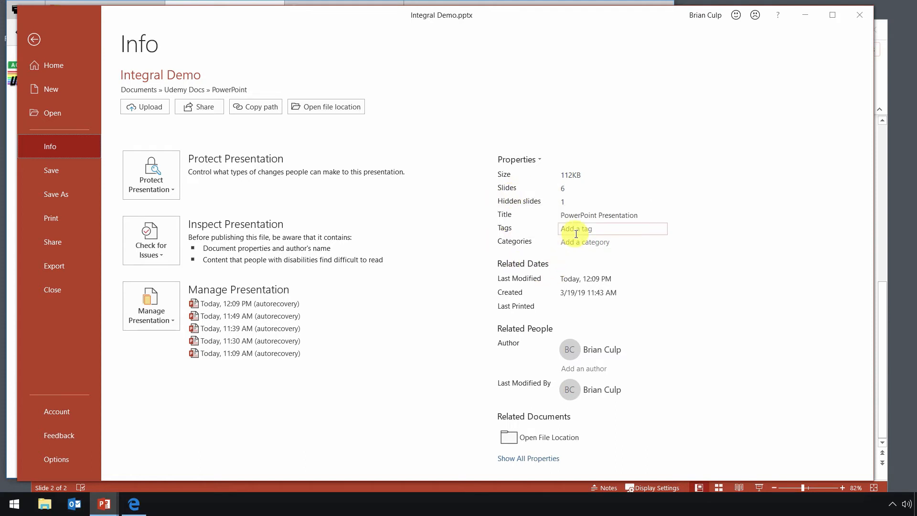
{"action": "left_click", "coordinate": [612, 242]}
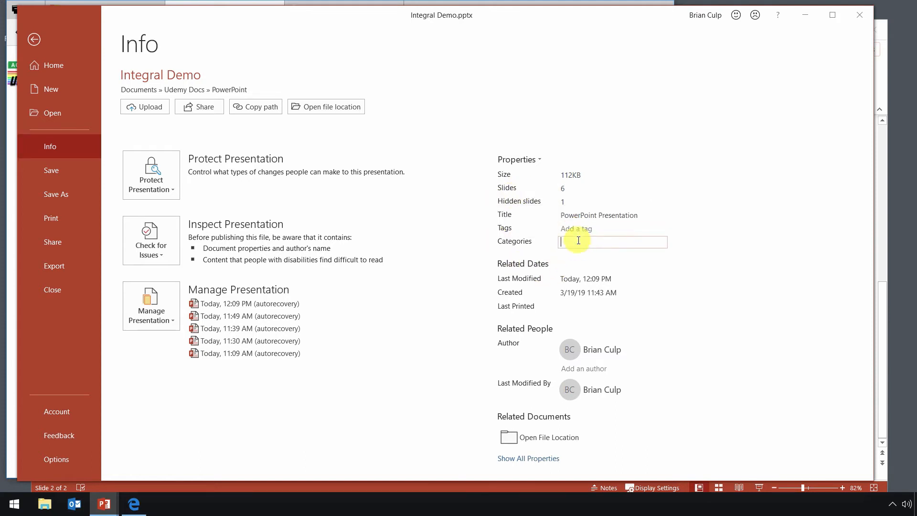
{"action": "left_click", "coordinate": [611, 229]}
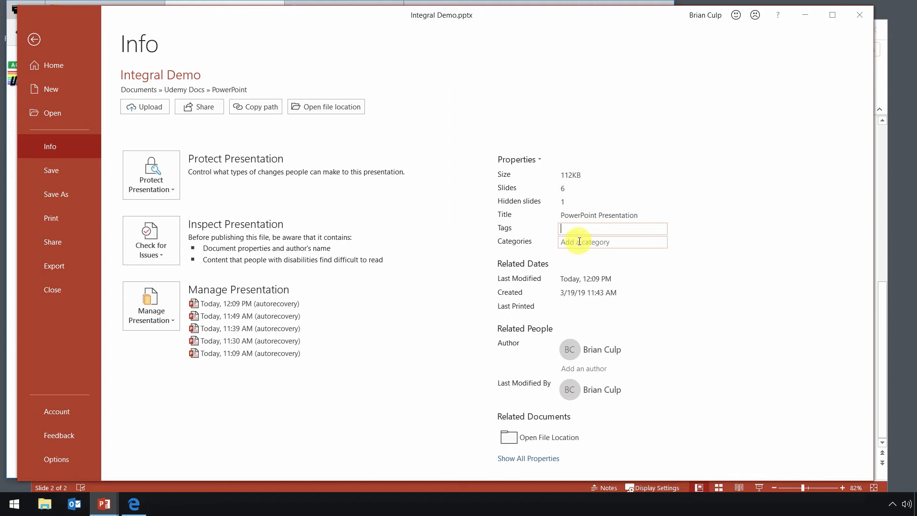
{"action": "left_click", "coordinate": [612, 242]}
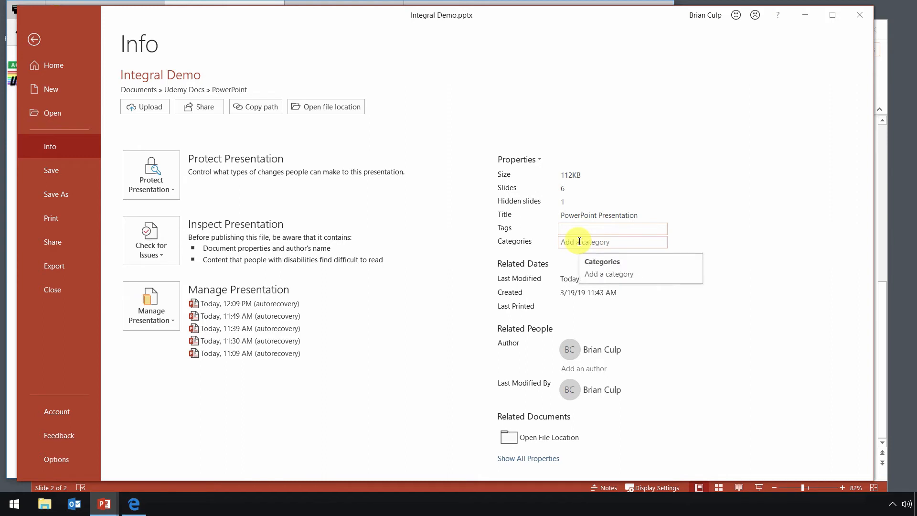
{"action": "type", "text": "de"}
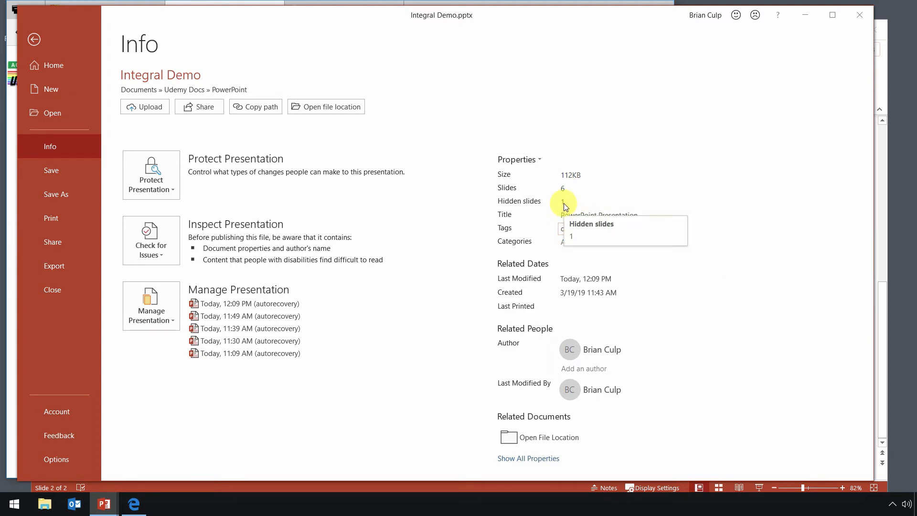
{"action": "type", "text": "demo"}
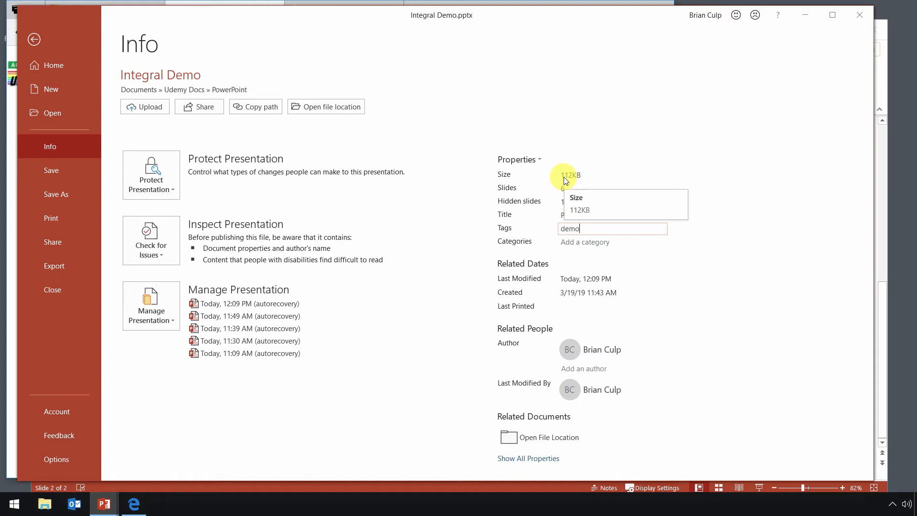
{"action": "mouse_move", "coordinate": [535, 437]}
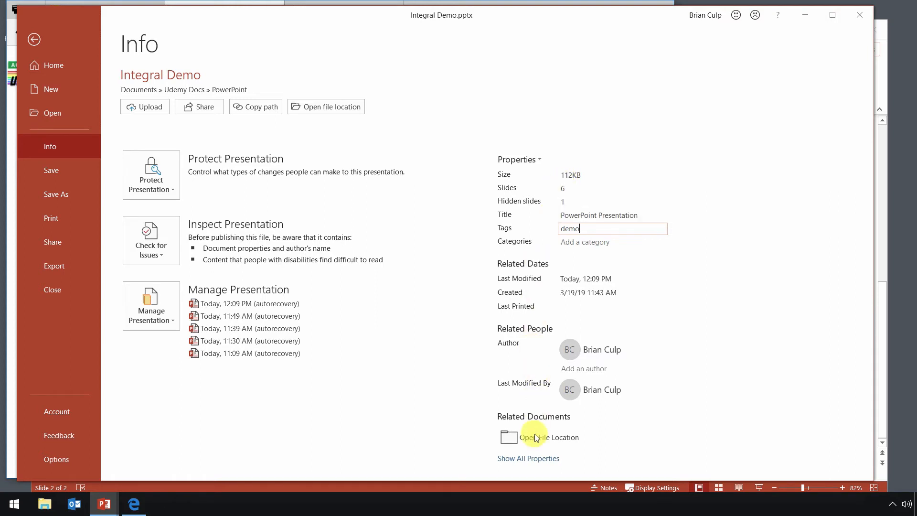
{"action": "left_click", "coordinate": [527, 458]}
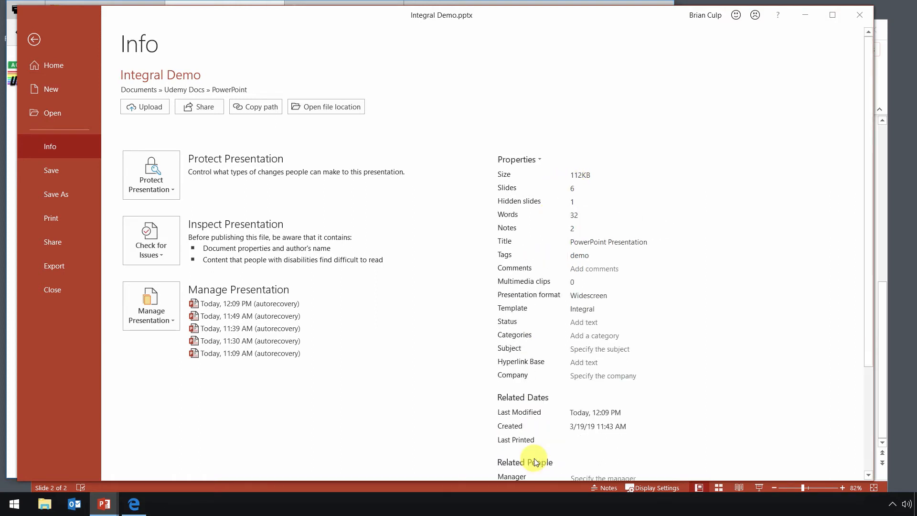
{"action": "scroll", "scroll_direction": "down", "scroll_amount": 3}
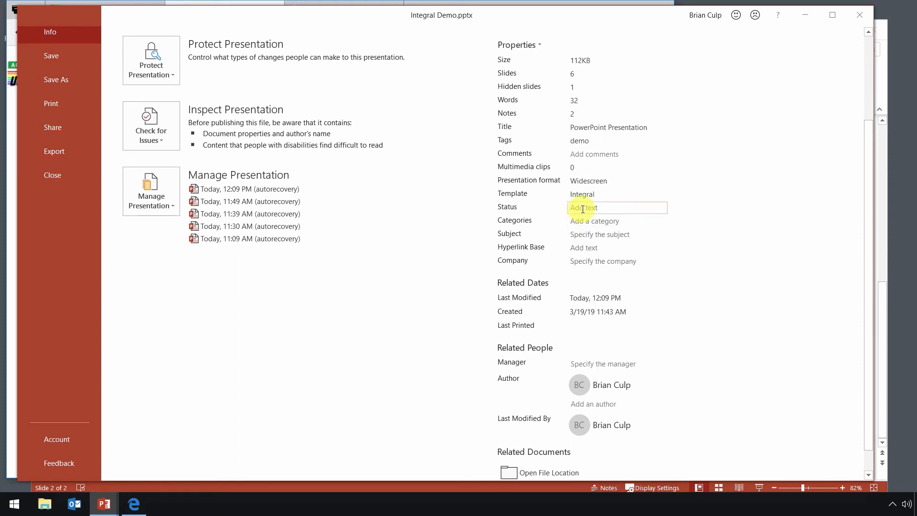
{"action": "left_click", "coordinate": [617, 247]}
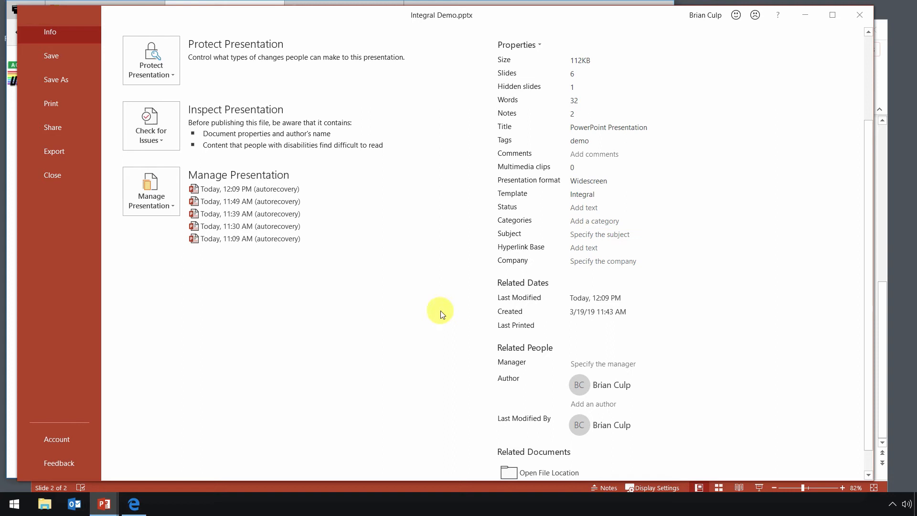
{"action": "left_click", "coordinate": [603, 260]}
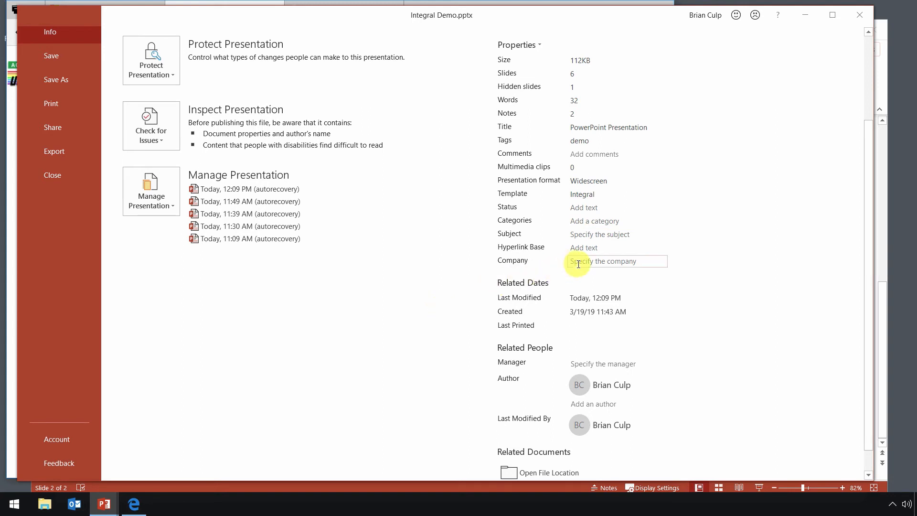
{"action": "mouse_move", "coordinate": [467, 340]}
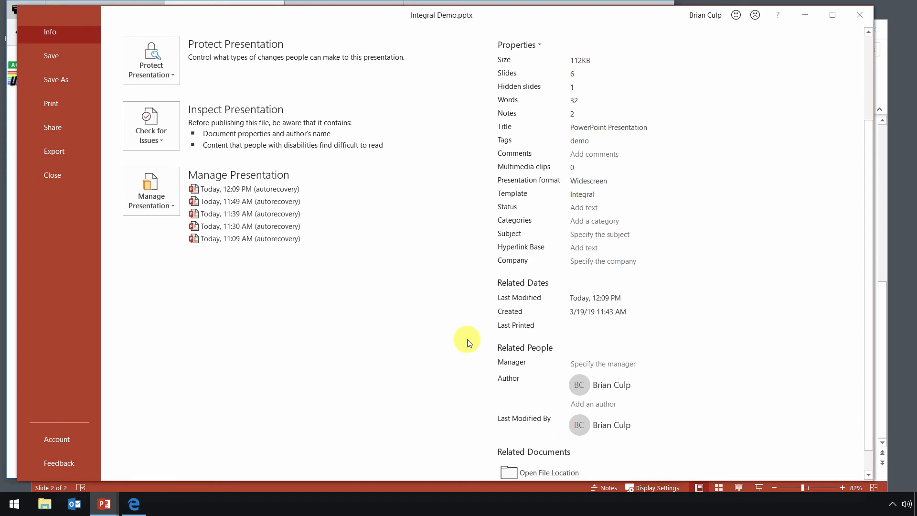
{"action": "left_click", "coordinate": [603, 363]}
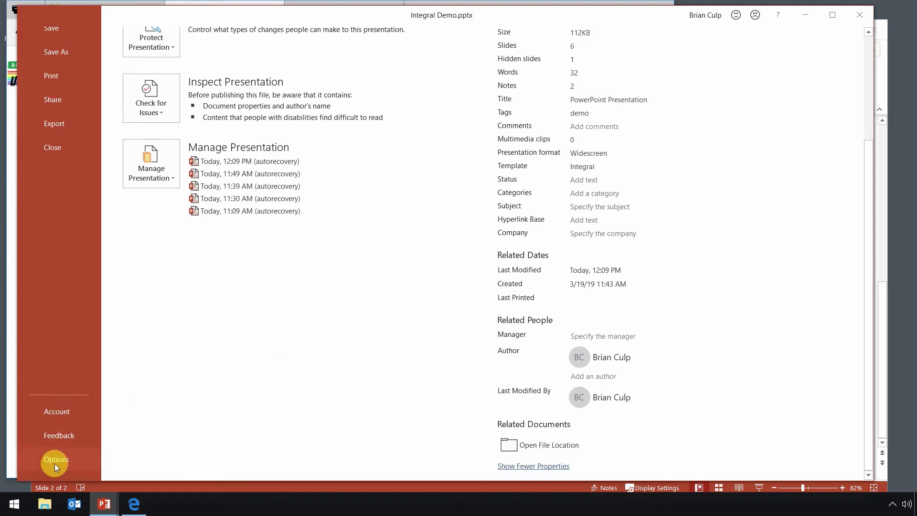
In PowerPoint Options' Save category, turn on 'Save to Computer by default'
{"action": "left_click", "coordinate": [55, 460]}
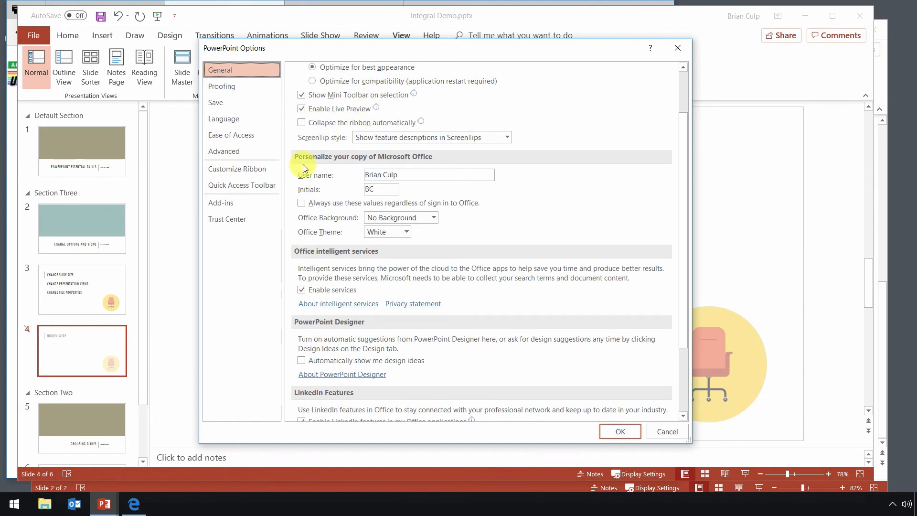
{"action": "left_click", "coordinate": [220, 102]}
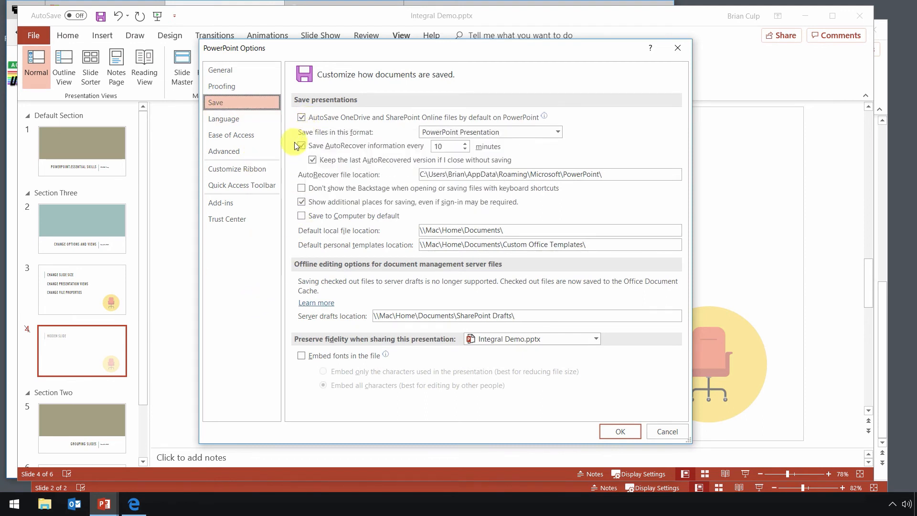
{"action": "left_click", "coordinate": [301, 145]}
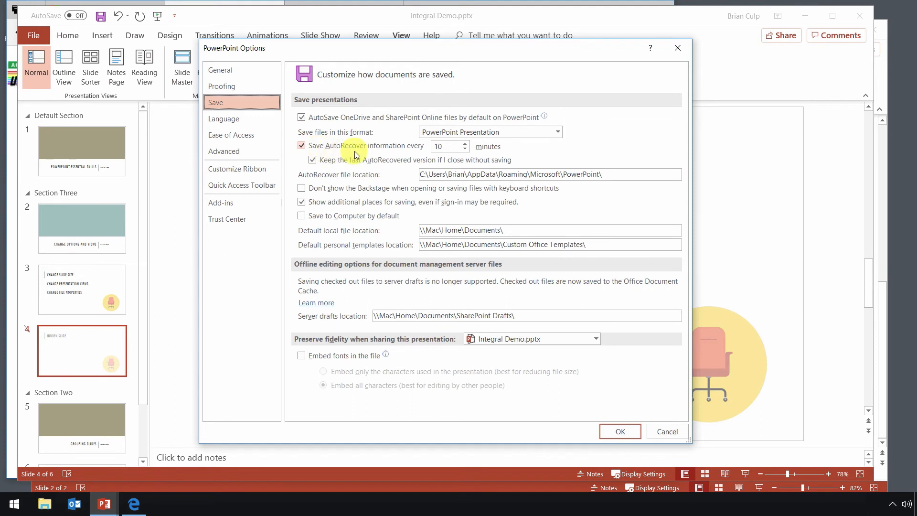
{"action": "mouse_move", "coordinate": [385, 180]}
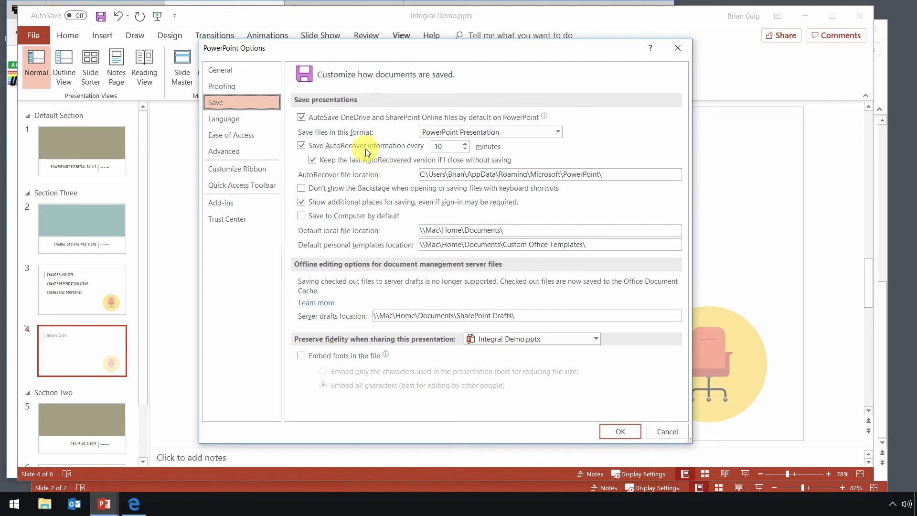
{"action": "mouse_move", "coordinate": [302, 116]}
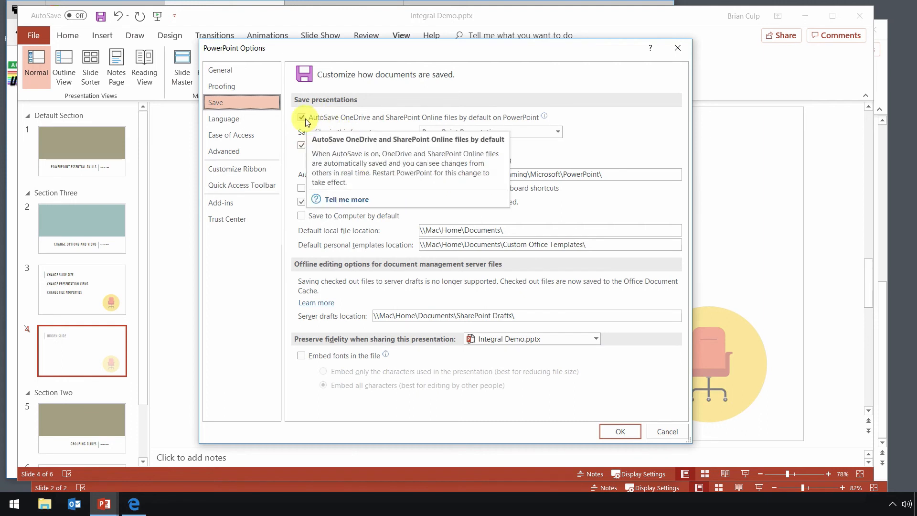
{"action": "left_click", "coordinate": [301, 215]}
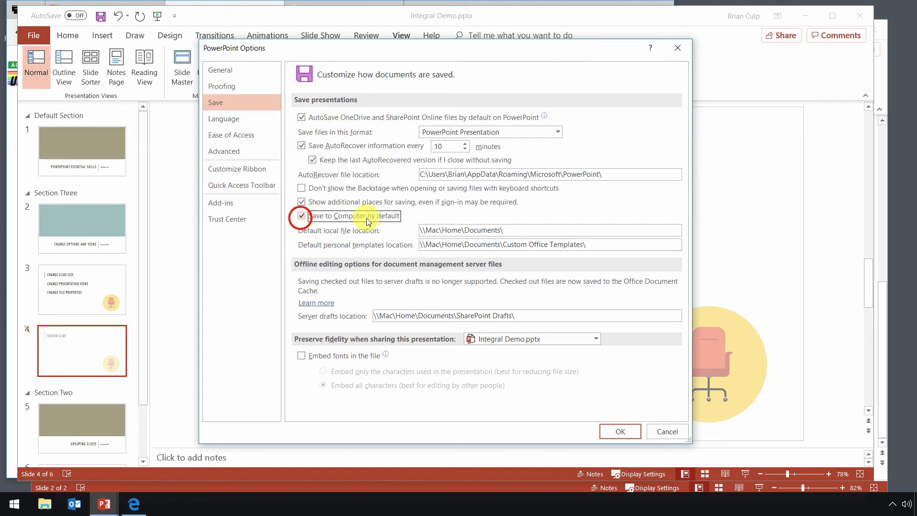
{"action": "left_click", "coordinate": [301, 216]}
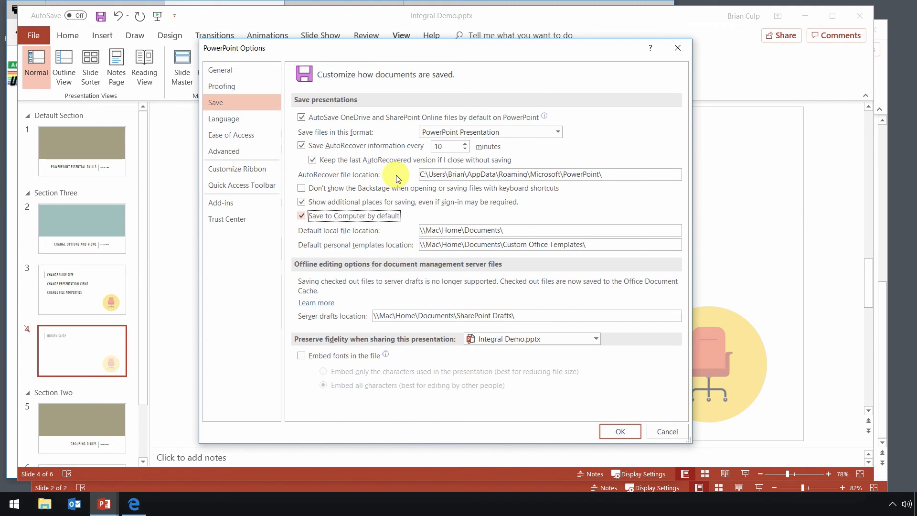
{"action": "mouse_move", "coordinate": [353, 173]}
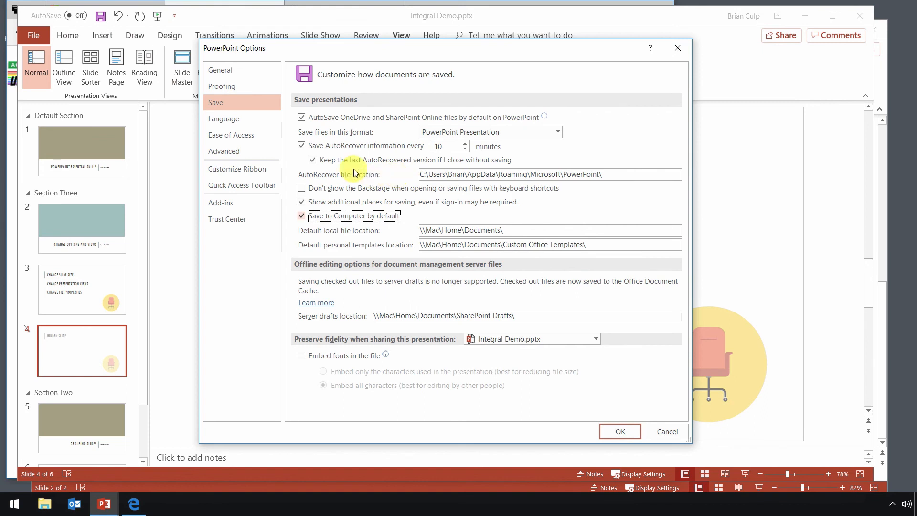
Review General settings like Office Background and Theme, then cancel the Options dialog
{"action": "left_click", "coordinate": [221, 69]}
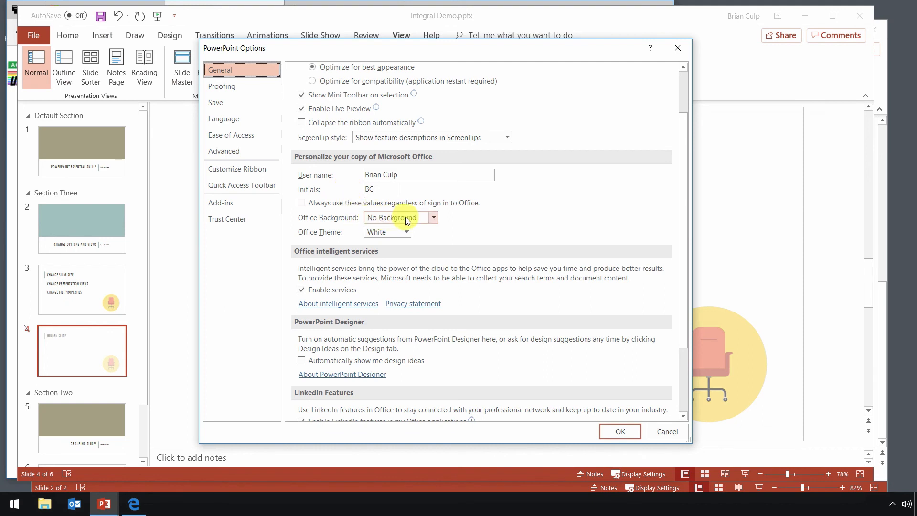
{"action": "left_click", "coordinate": [407, 232]}
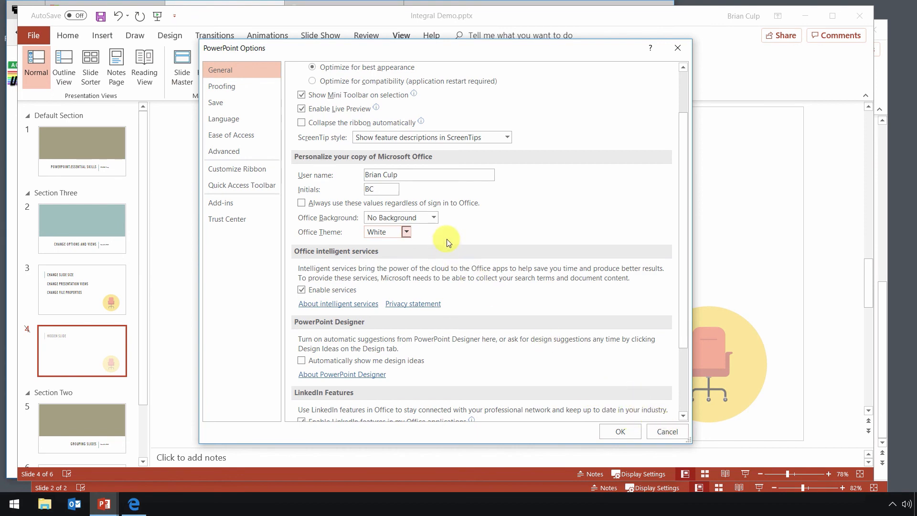
{"action": "mouse_move", "coordinate": [667, 431]}
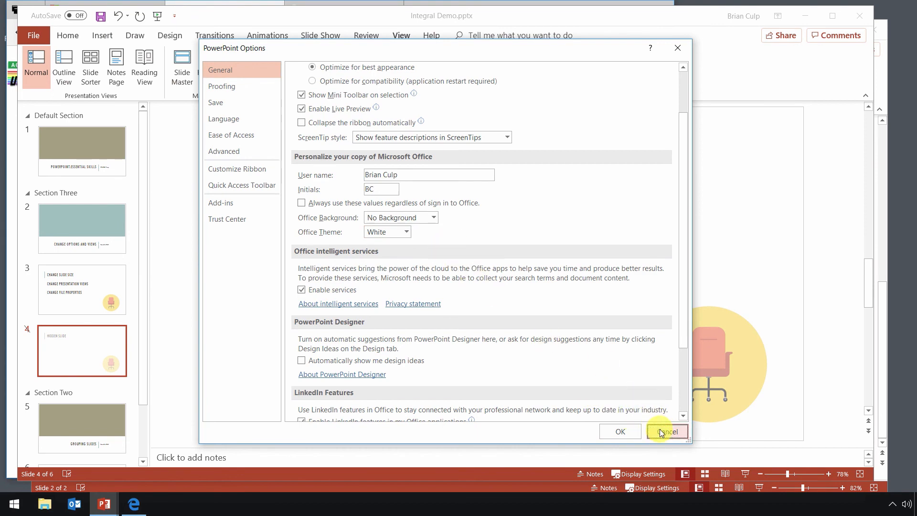
{"action": "left_click", "coordinate": [667, 431]}
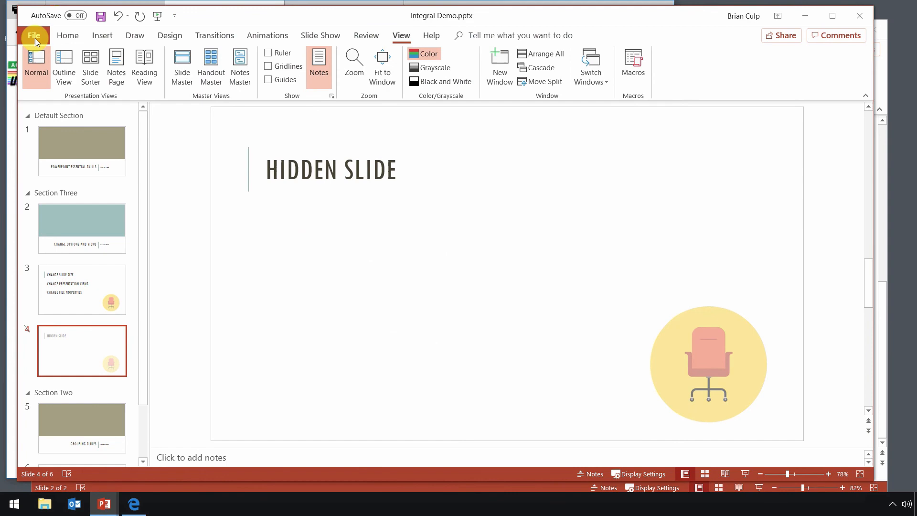
Bring up Advanced Properties for Integral Demo.pptx from the File Info Properties list
{"action": "left_click", "coordinate": [33, 35]}
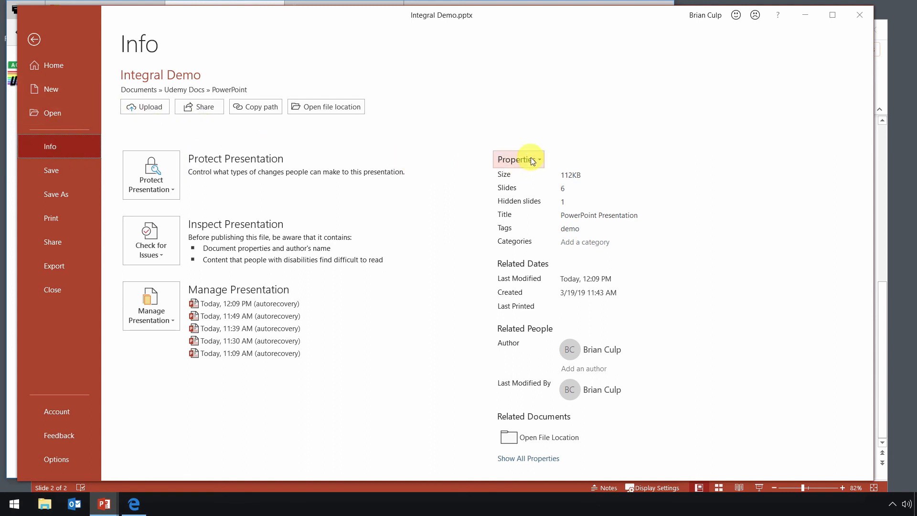
{"action": "left_click", "coordinate": [517, 160]}
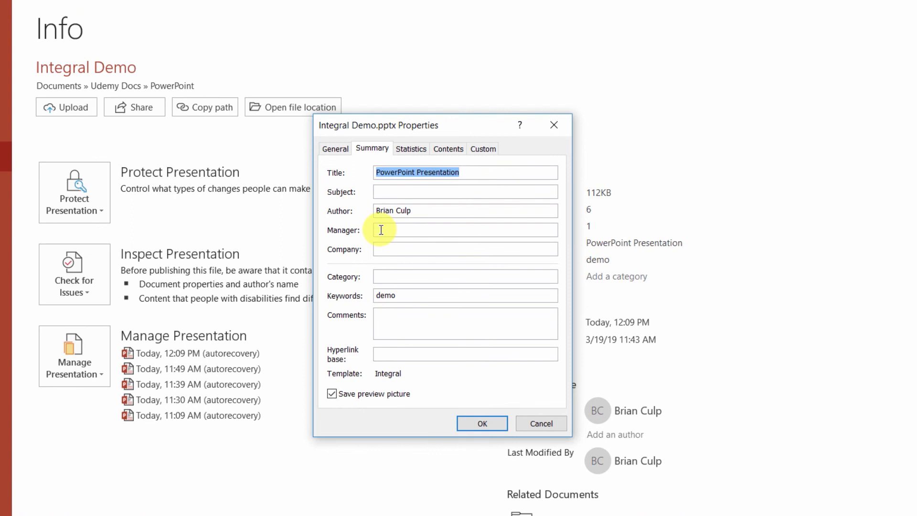
Select the Manager field, then view the Statistics and General tabs of the Properties dialog
{"action": "left_click", "coordinate": [465, 229]}
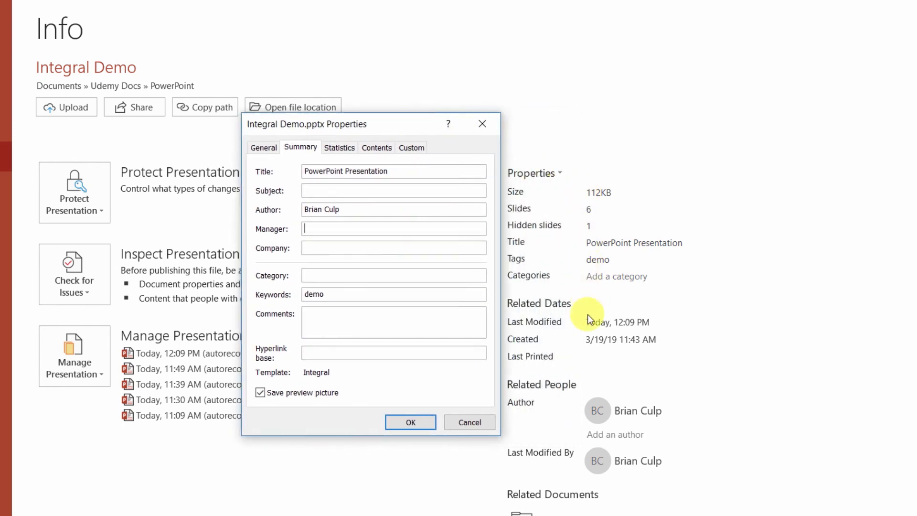
{"action": "mouse_move", "coordinate": [421, 345]}
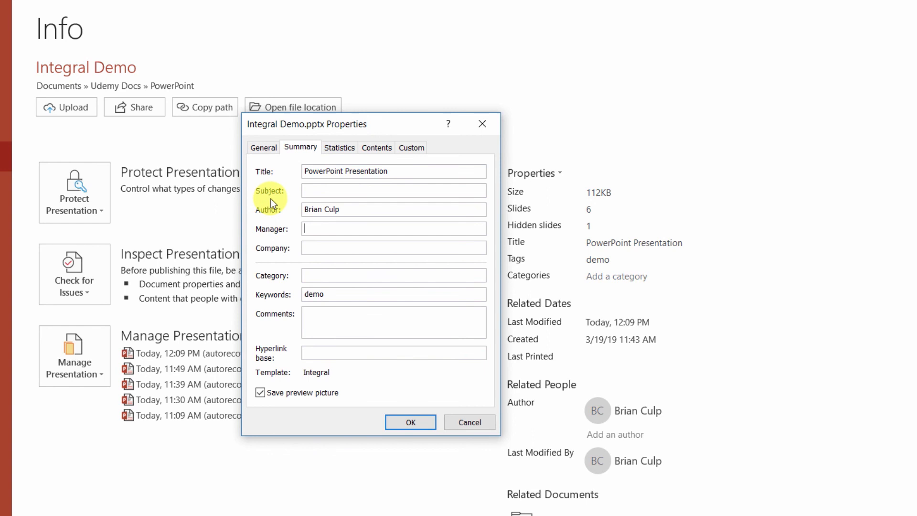
{"action": "left_click", "coordinate": [339, 147]}
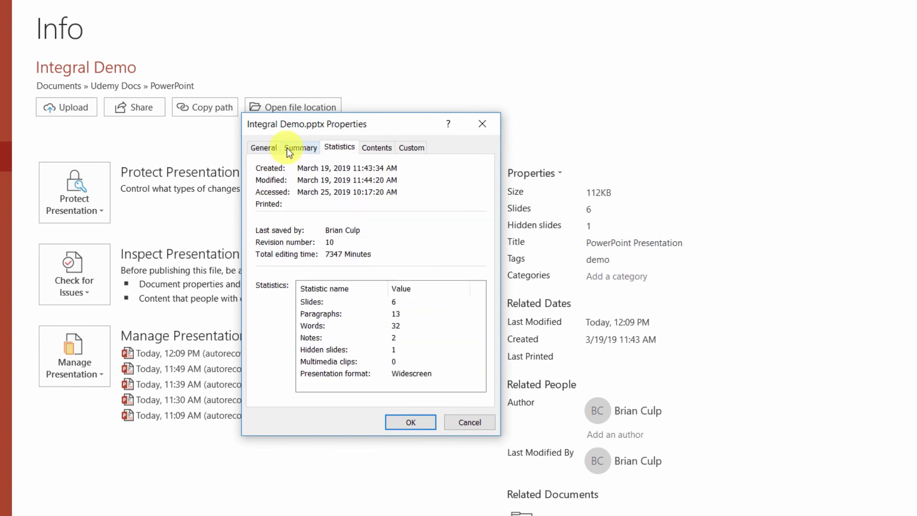
{"action": "left_click", "coordinate": [264, 147]}
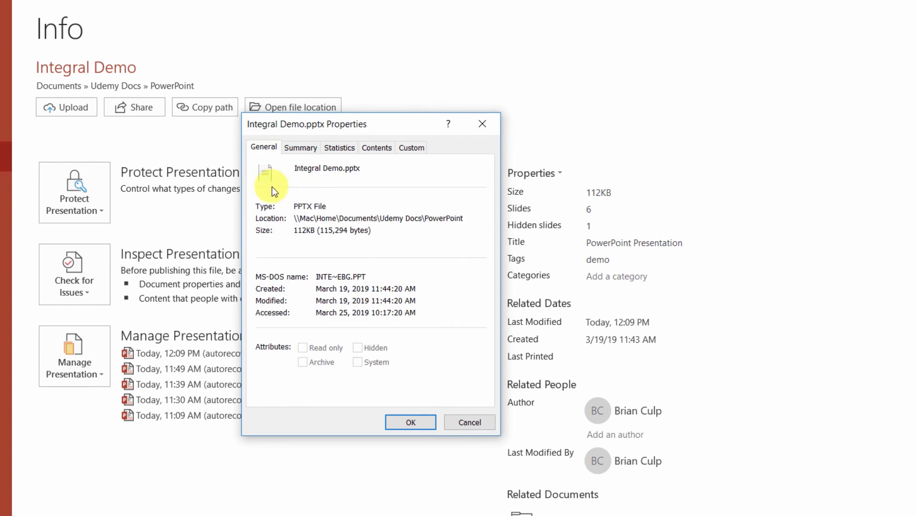